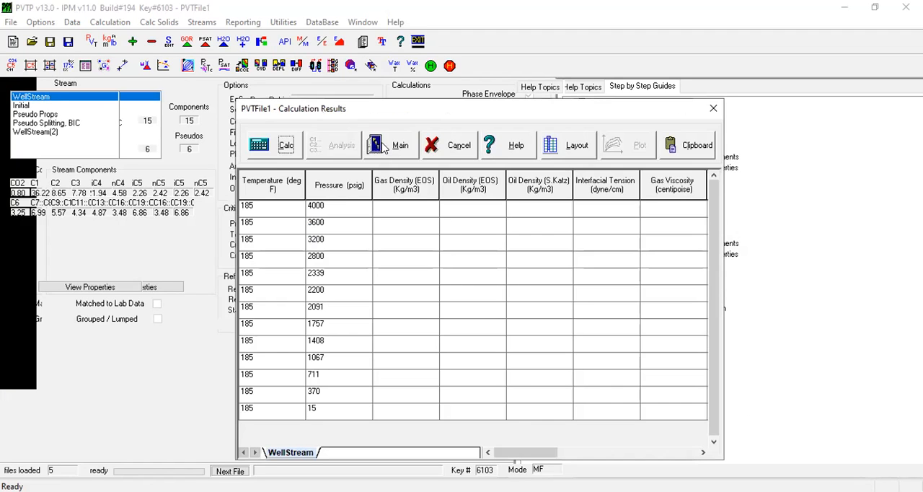
# - Run the WellStream calculation and acknowledge the completion message
pyautogui.click(286, 144)
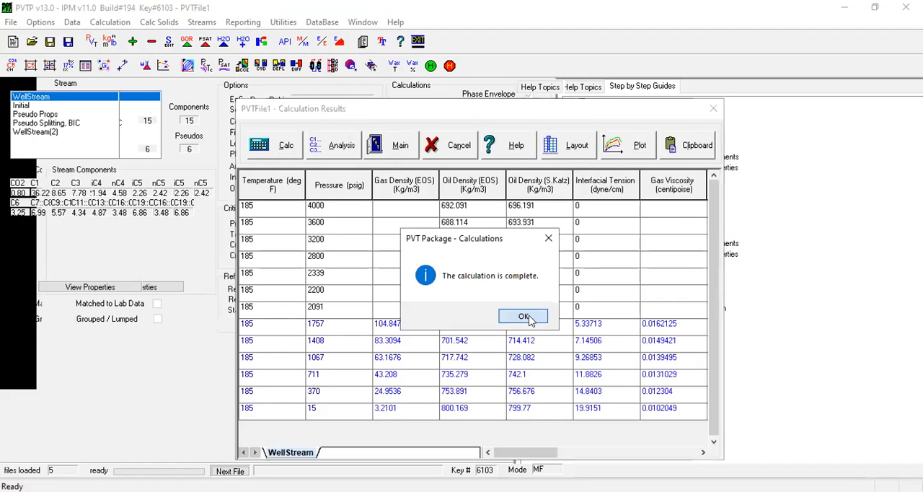
pyautogui.click(524, 316)
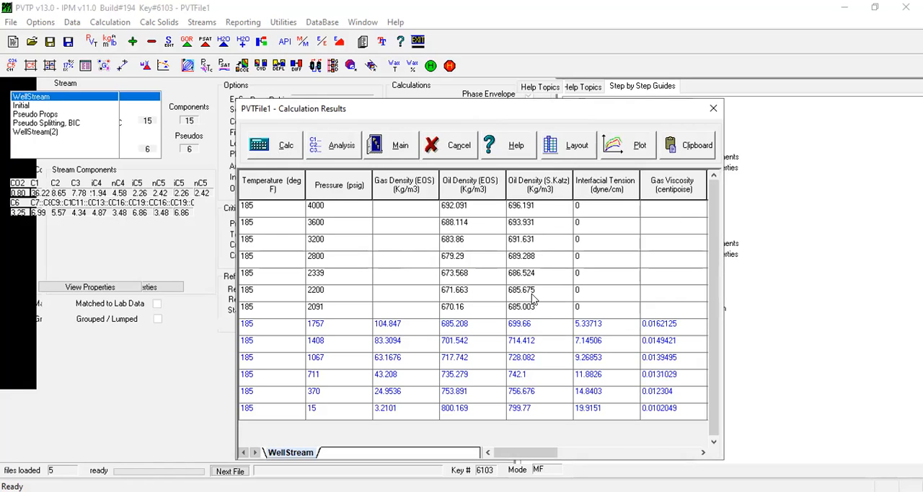
pyautogui.moveTo(343, 161)
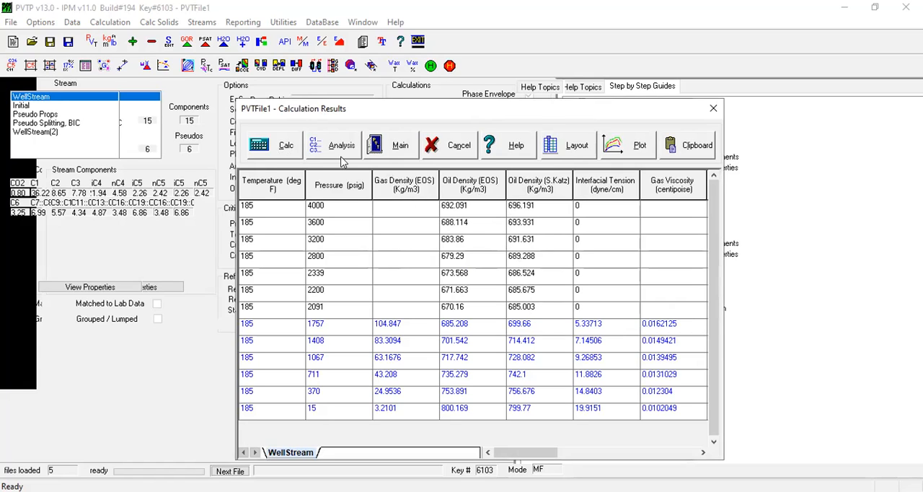
pyautogui.moveTo(620, 147)
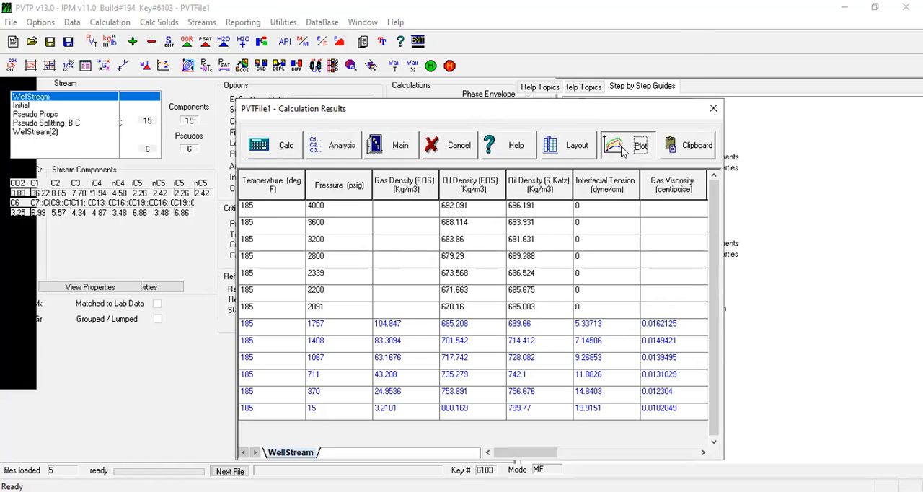
# - Plot the differential Oil Density (EOS) curve against pressure with the lab data points
pyautogui.click(639, 144)
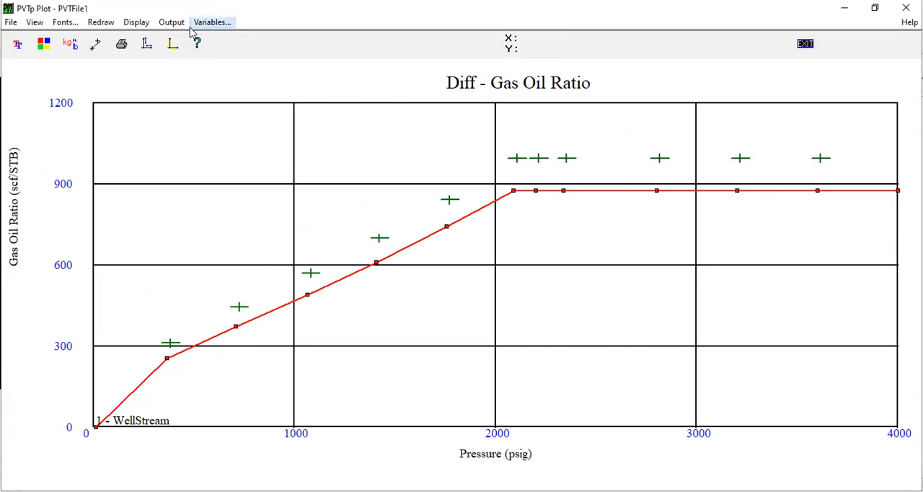
pyautogui.click(212, 22)
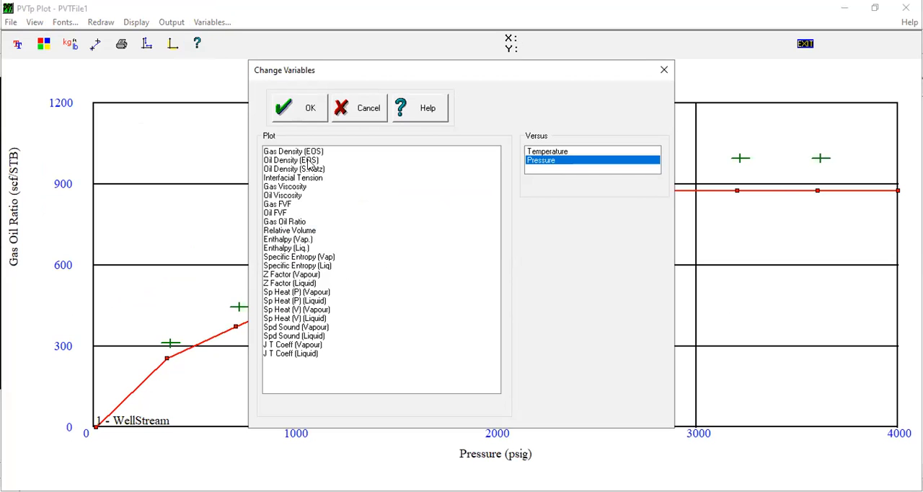
pyautogui.click(297, 107)
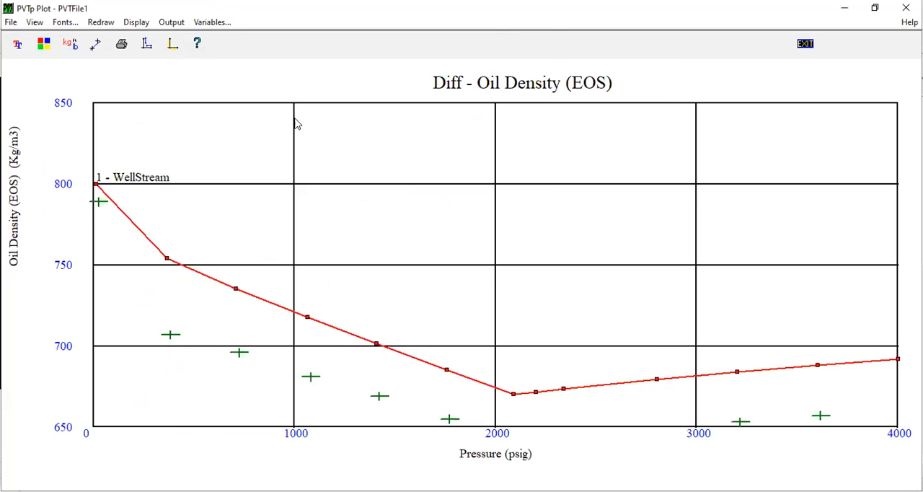
pyautogui.moveTo(636, 394)
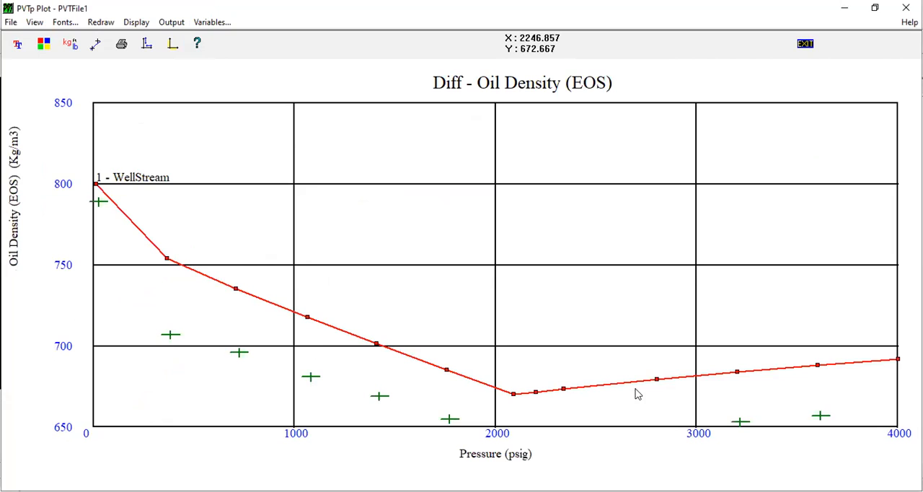
pyautogui.moveTo(856, 402)
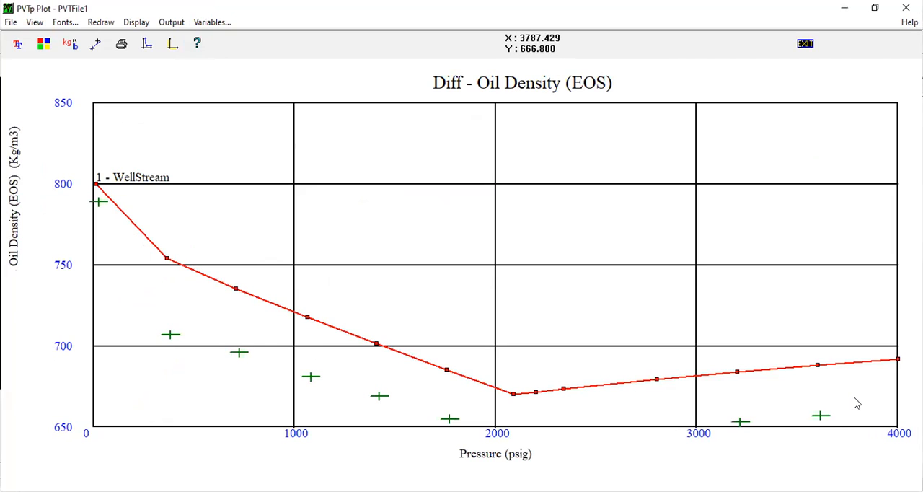
pyautogui.moveTo(789, 387)
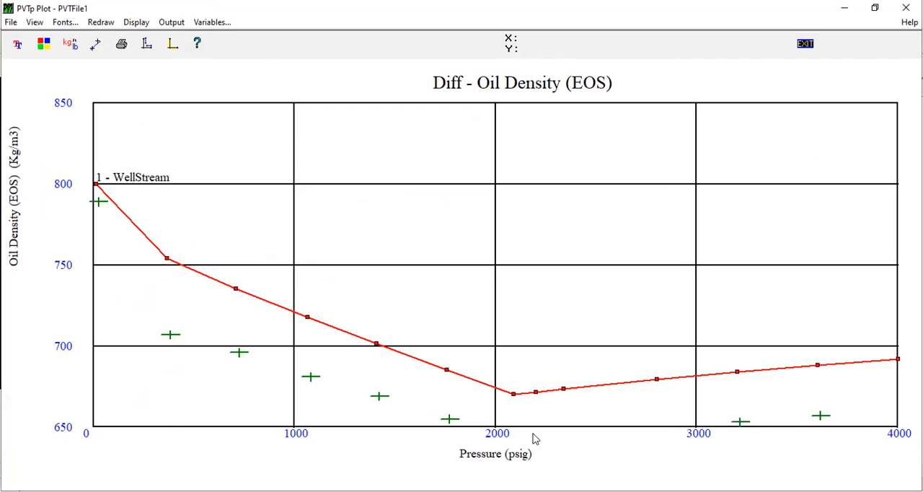
pyautogui.moveTo(496, 405)
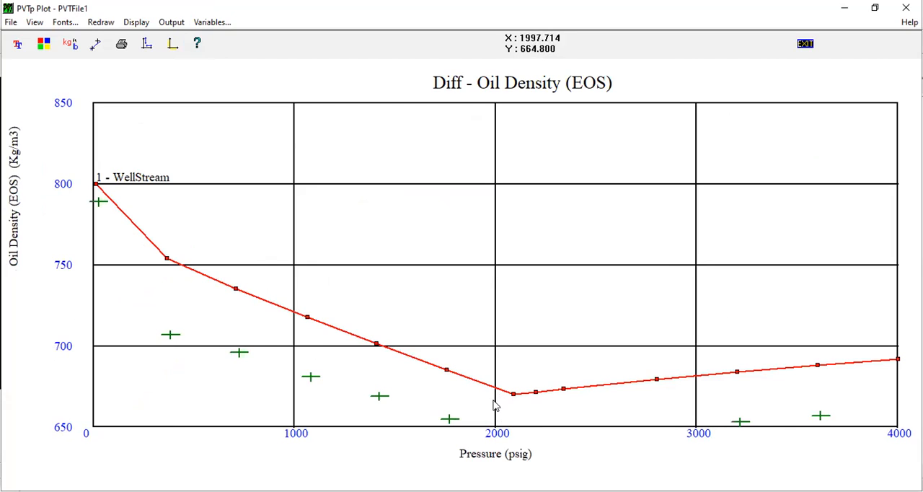
pyautogui.moveTo(494, 403)
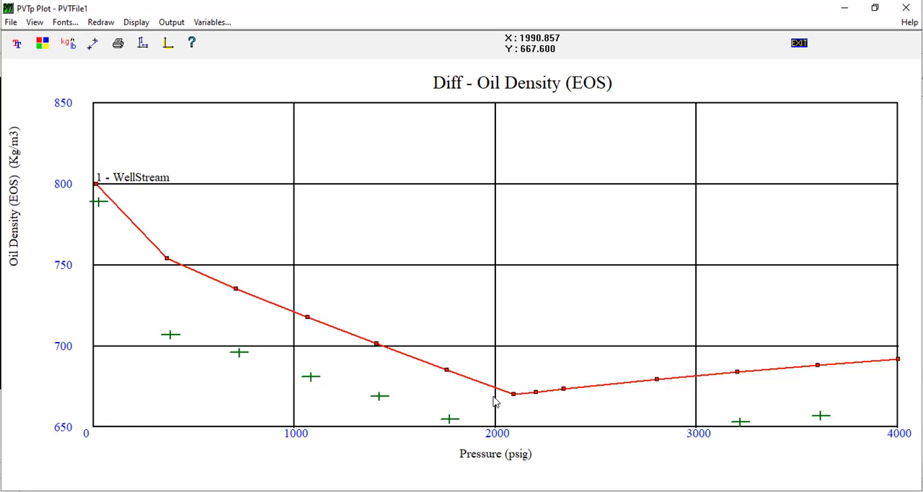
pyautogui.moveTo(306, 320)
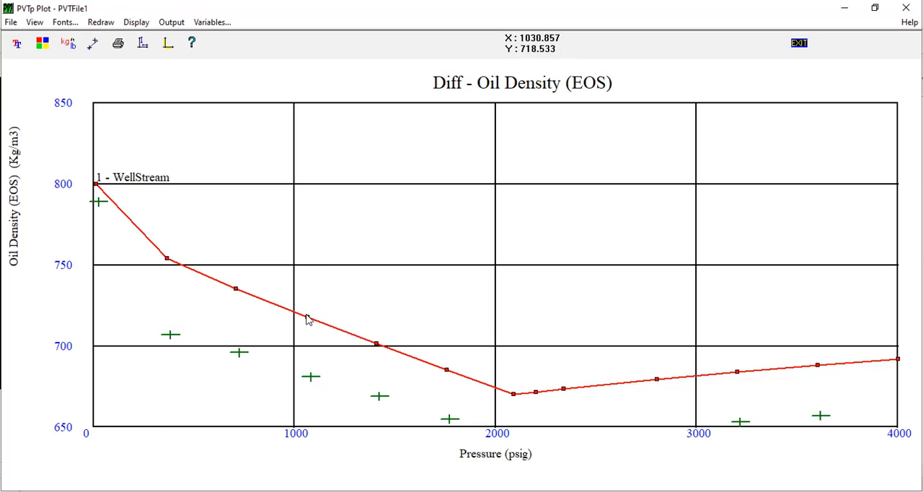
pyautogui.moveTo(283, 312)
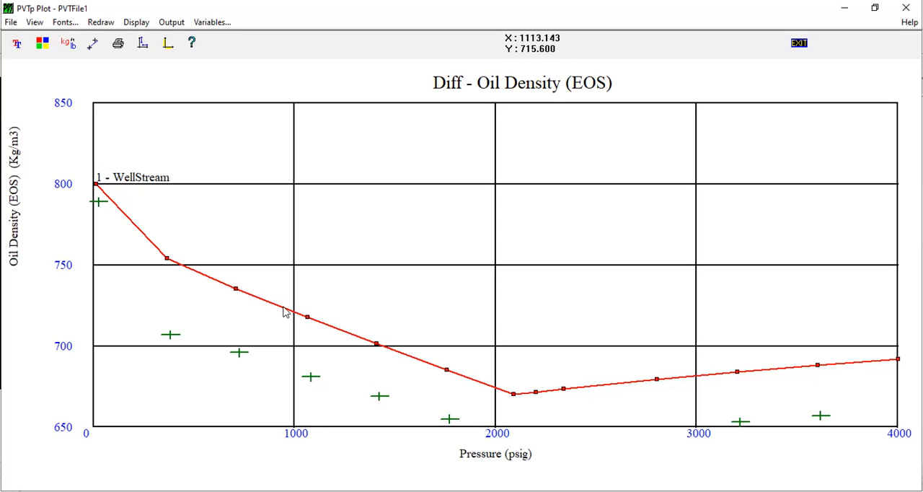
pyautogui.moveTo(742, 375)
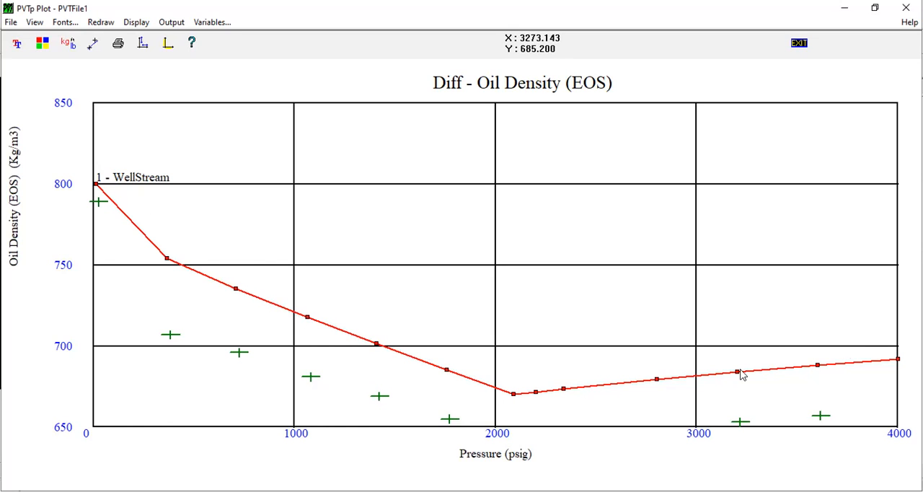
pyautogui.moveTo(734, 374)
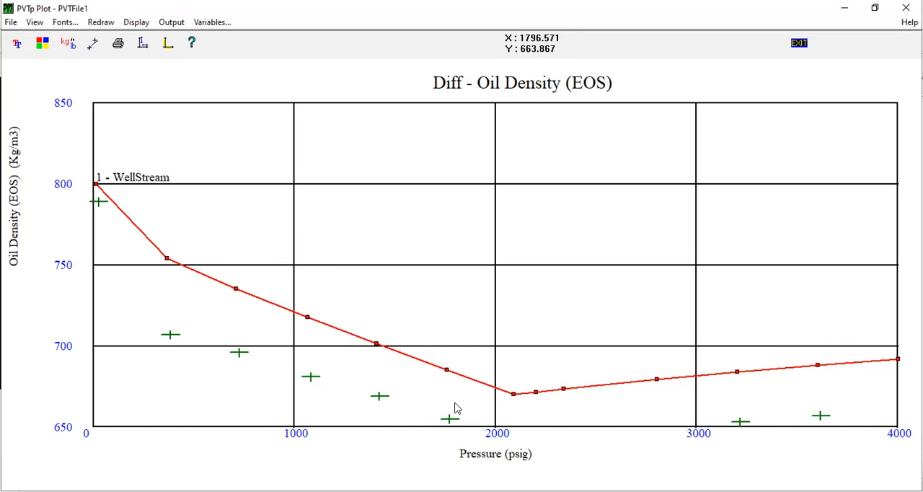
pyautogui.moveTo(294, 256)
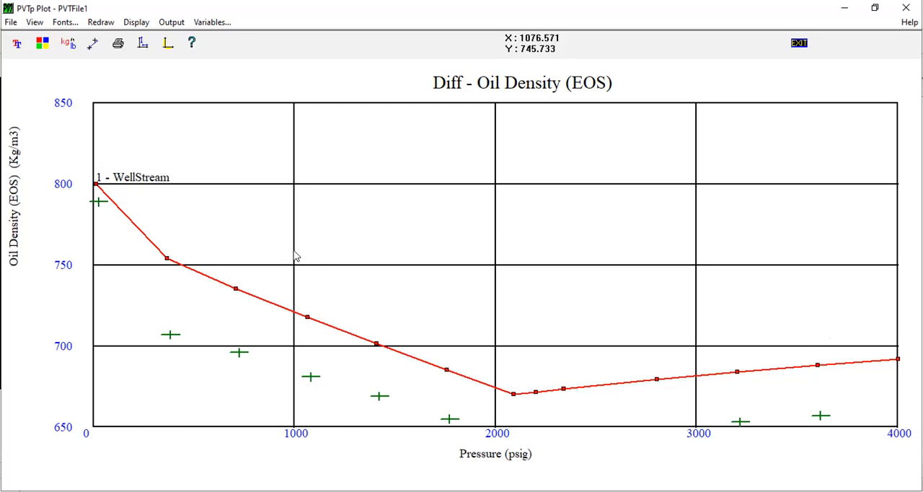
pyautogui.moveTo(232, 71)
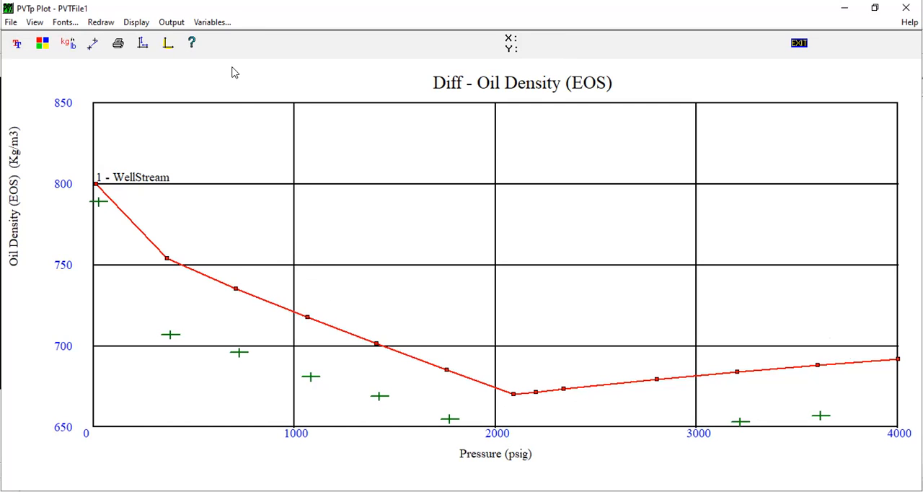
# - Change the plotted property to Gas Oil Ratio against pressure
pyautogui.click(212, 22)
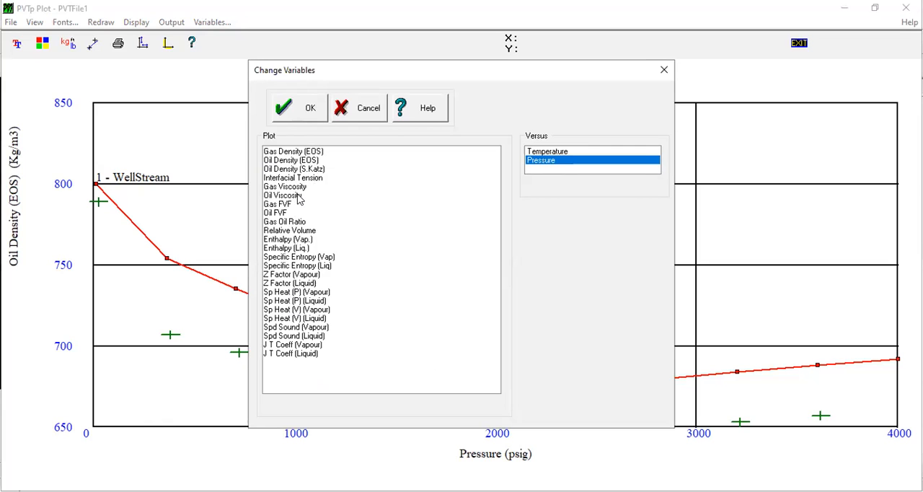
pyautogui.click(286, 222)
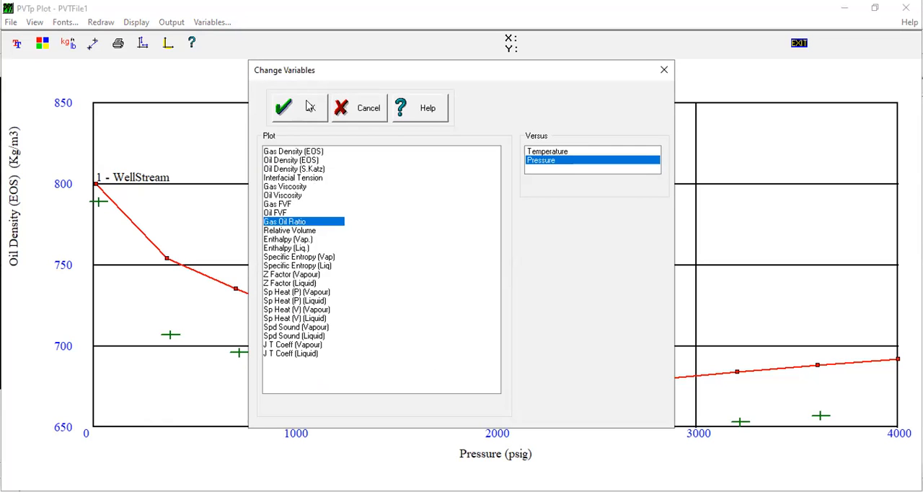
pyautogui.click(283, 107)
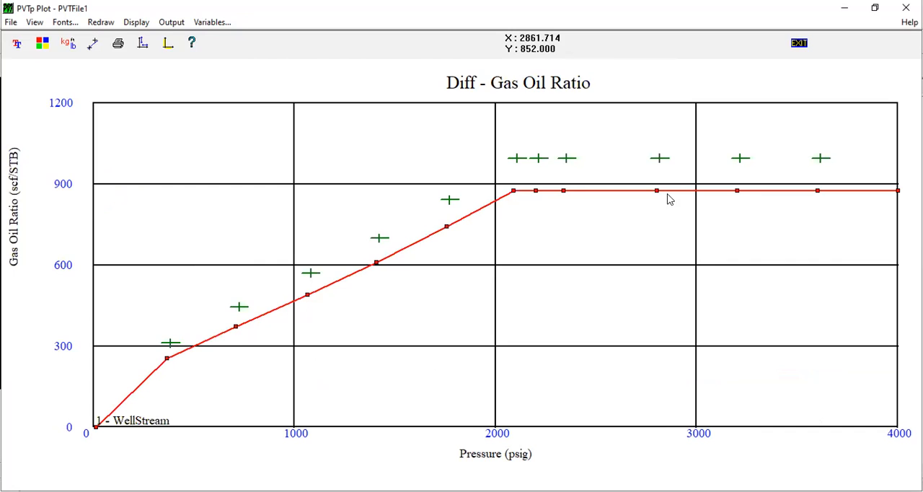
pyautogui.moveTo(685, 208)
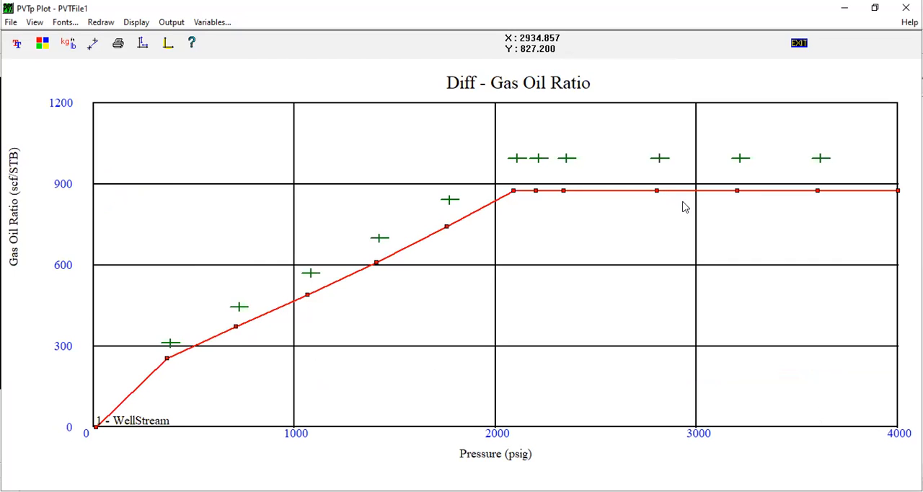
pyautogui.moveTo(685, 207)
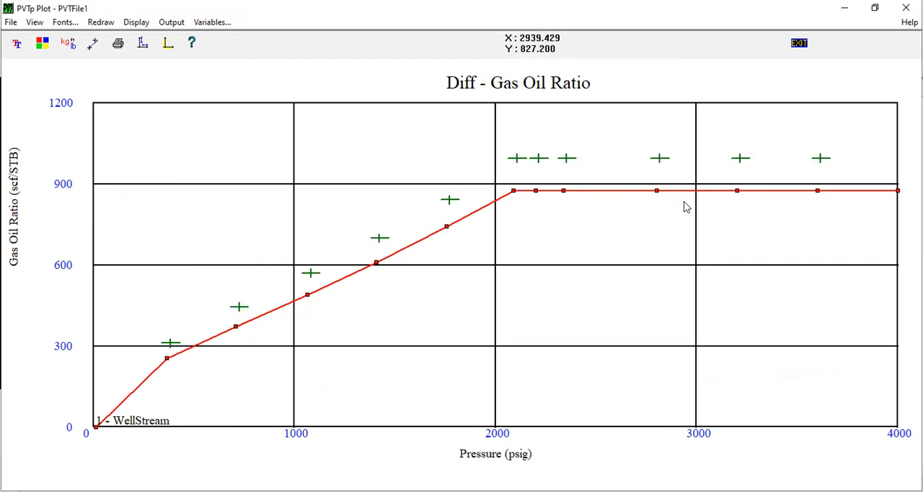
pyautogui.moveTo(428, 238)
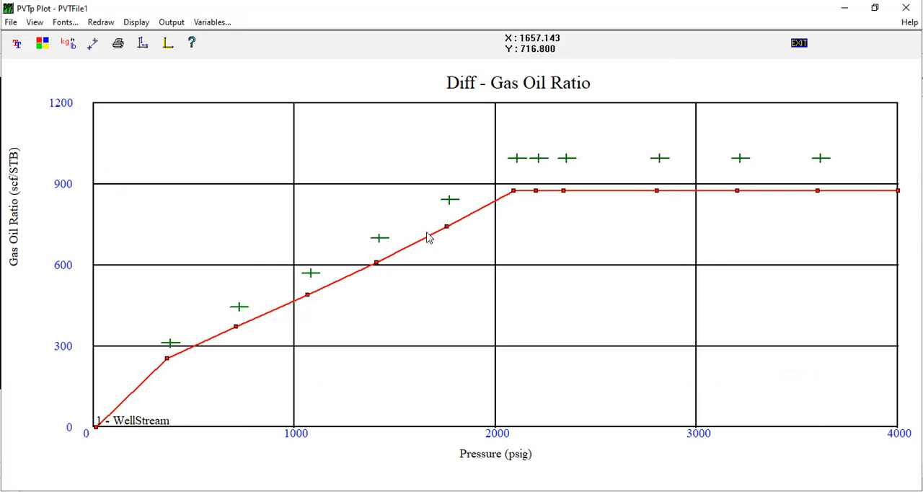
pyautogui.moveTo(580, 246)
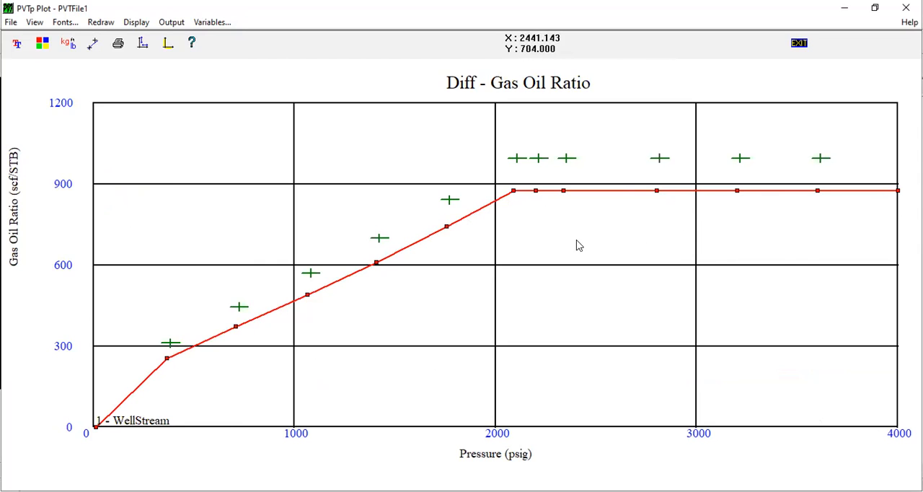
pyautogui.moveTo(522, 228)
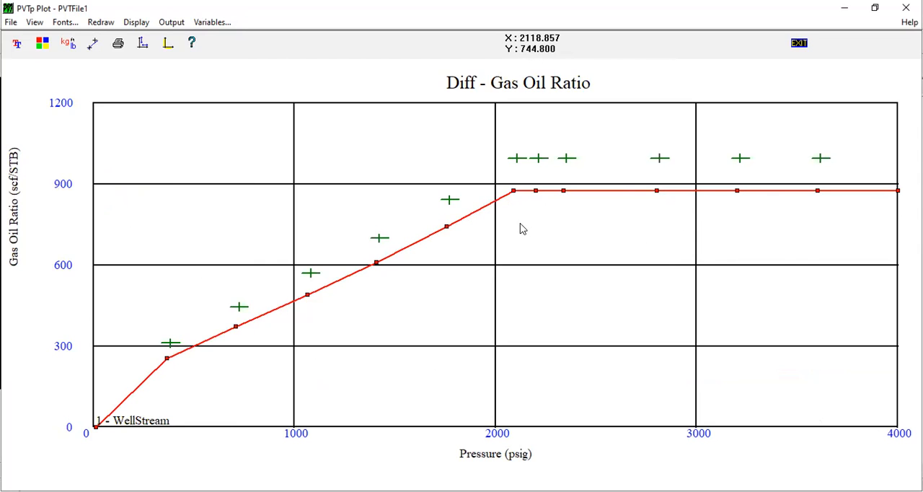
pyautogui.moveTo(532, 239)
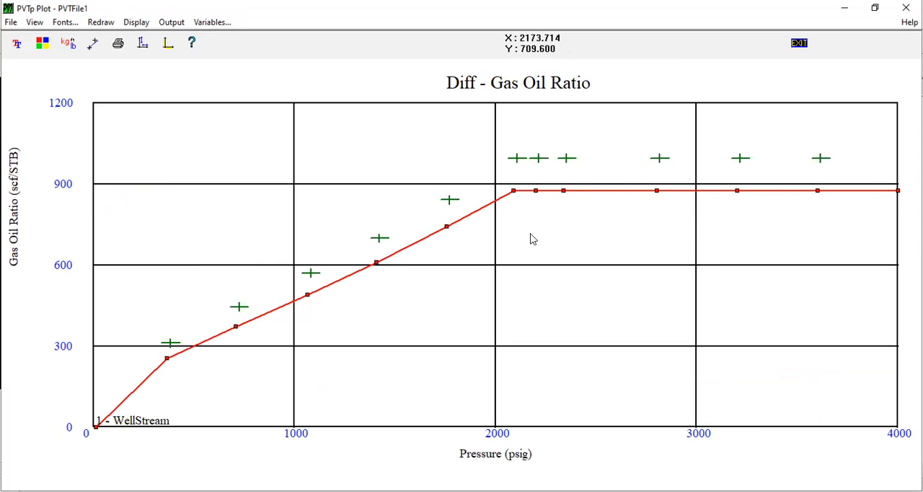
# - Change the plotted property to differential Oil FVF against pressure
pyautogui.click(211, 21)
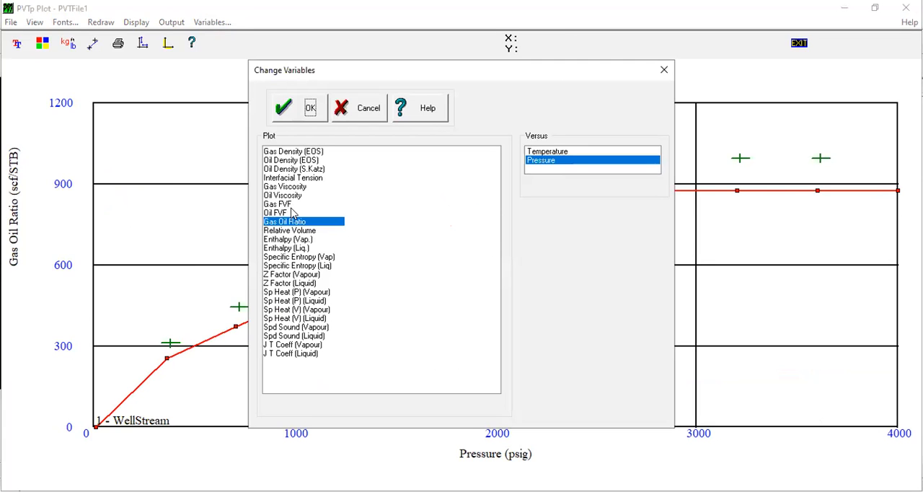
pyautogui.moveTo(297, 222)
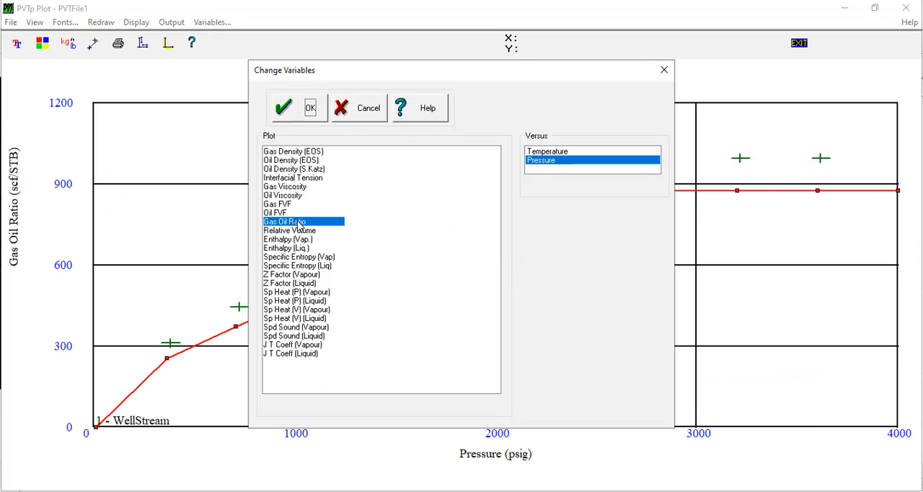
pyautogui.click(277, 214)
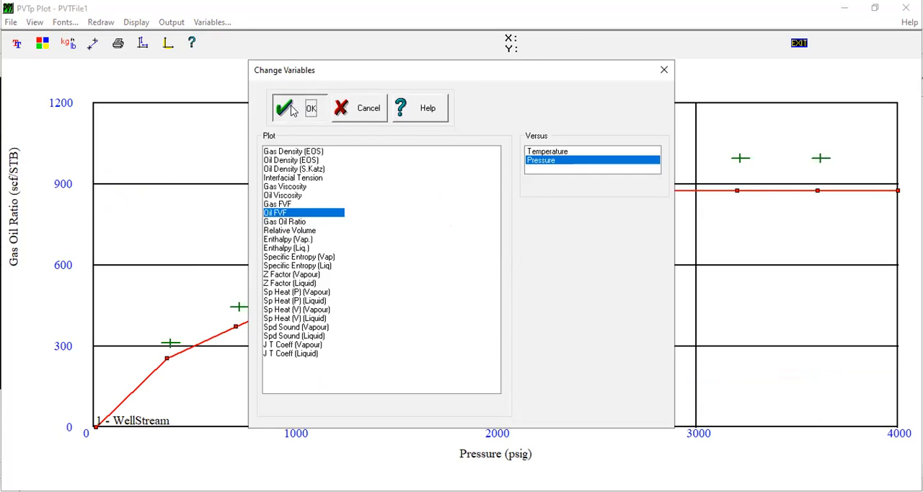
pyautogui.click(297, 107)
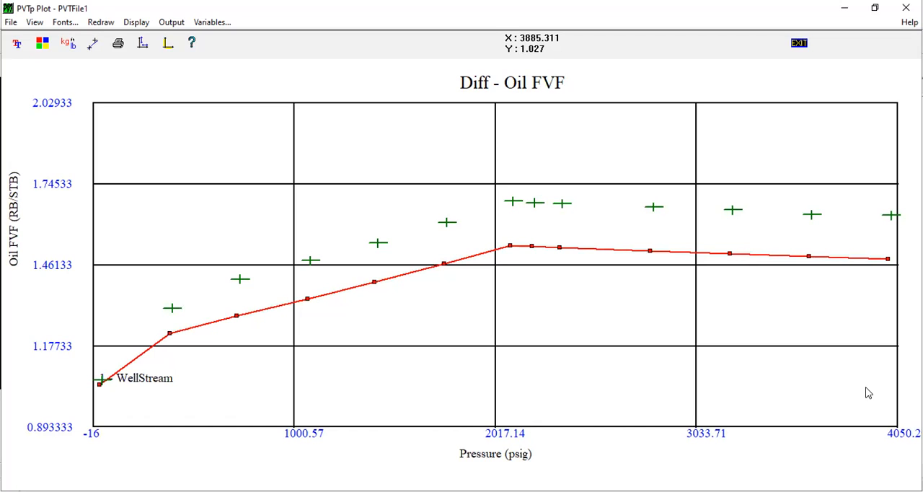
pyautogui.moveTo(819, 27)
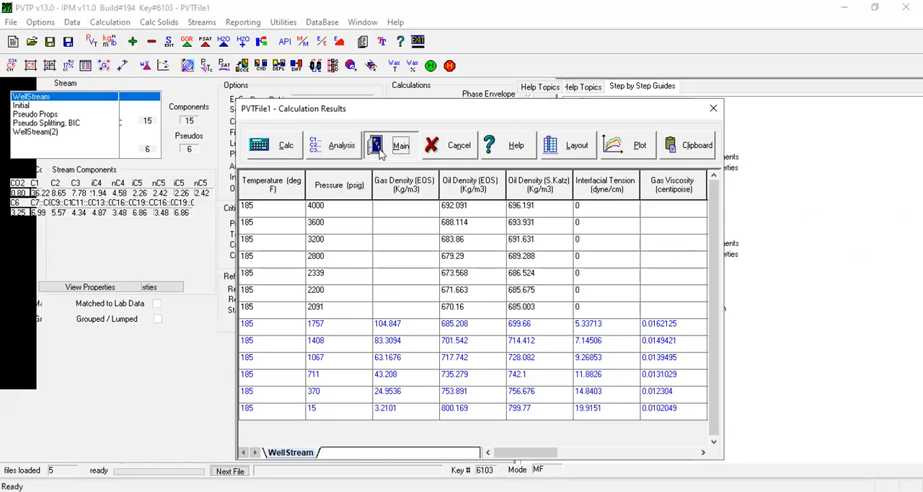
# - Close the differential liberation results and bring up the Calculation menu
pyautogui.click(389, 144)
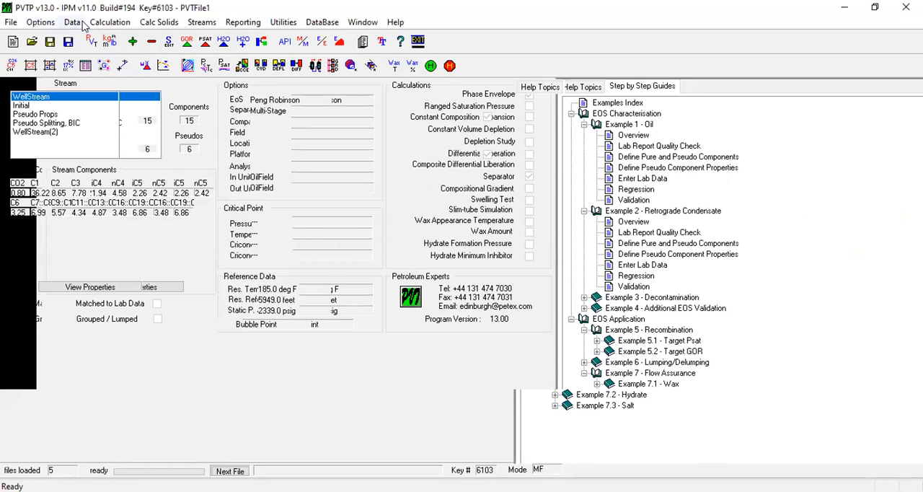
pyautogui.click(110, 21)
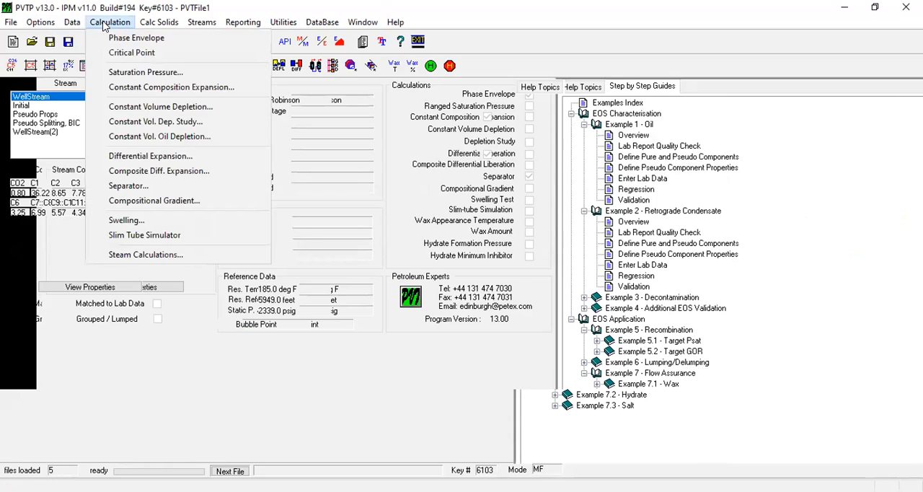
pyautogui.moveTo(147, 67)
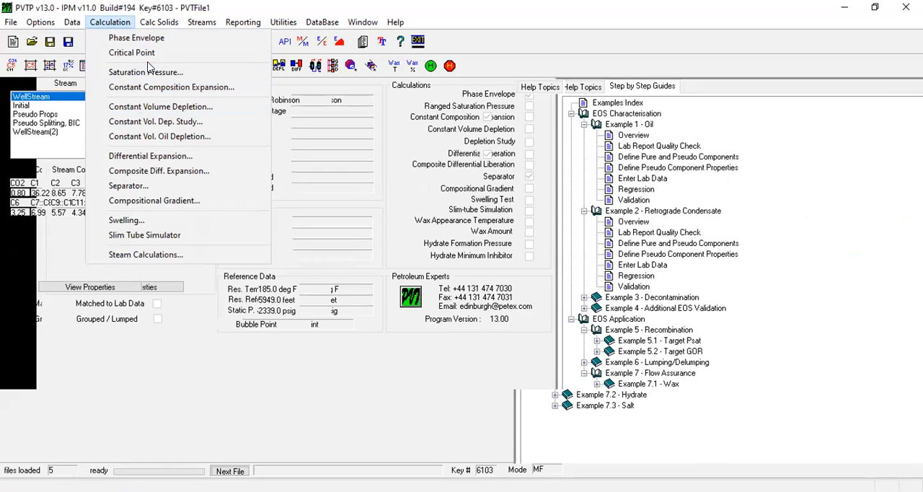
pyautogui.moveTo(128, 185)
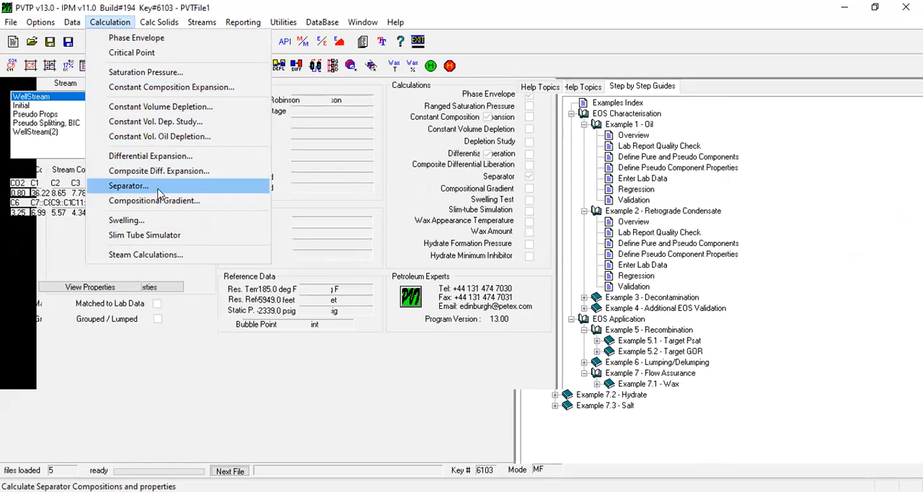
# - Run the separator calculation for WellStream and review the 80 and 0 psig results table
pyautogui.click(129, 184)
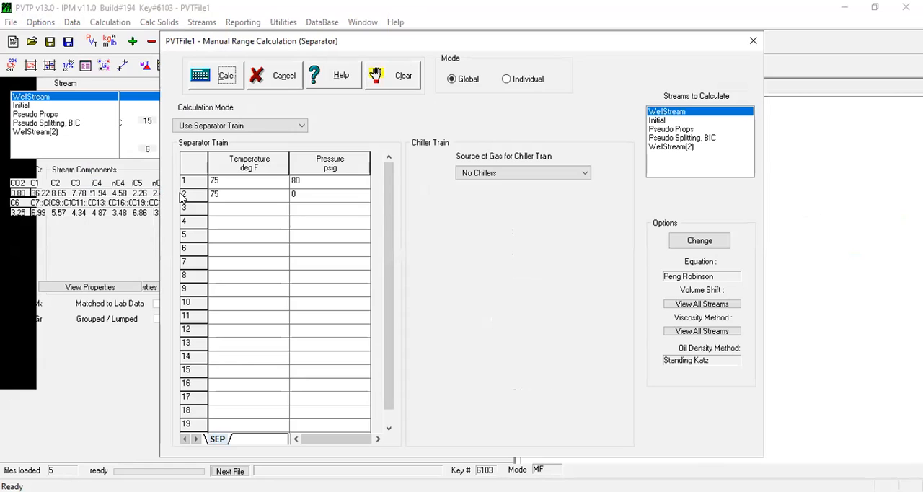
pyautogui.moveTo(182, 172)
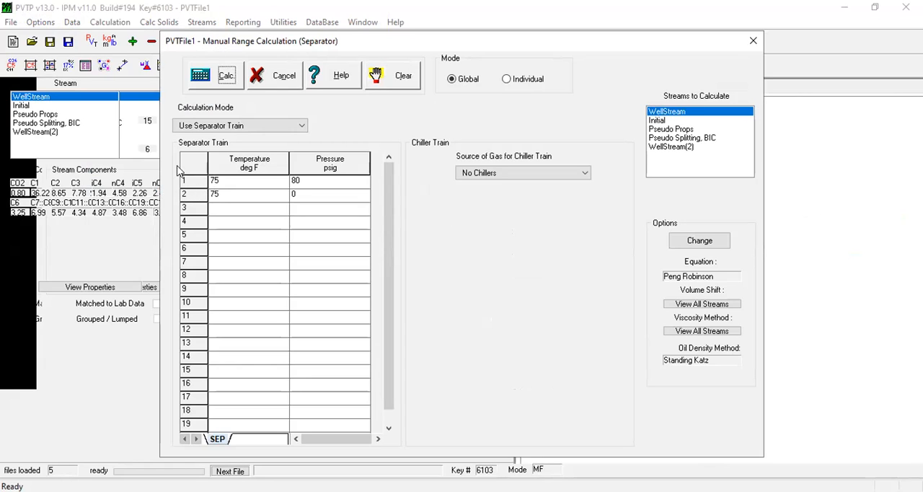
pyautogui.moveTo(268, 197)
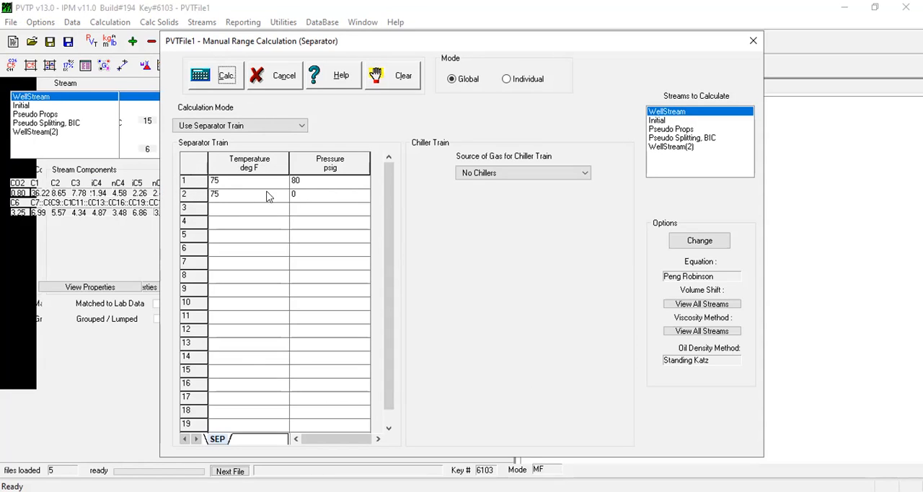
pyautogui.moveTo(281, 196)
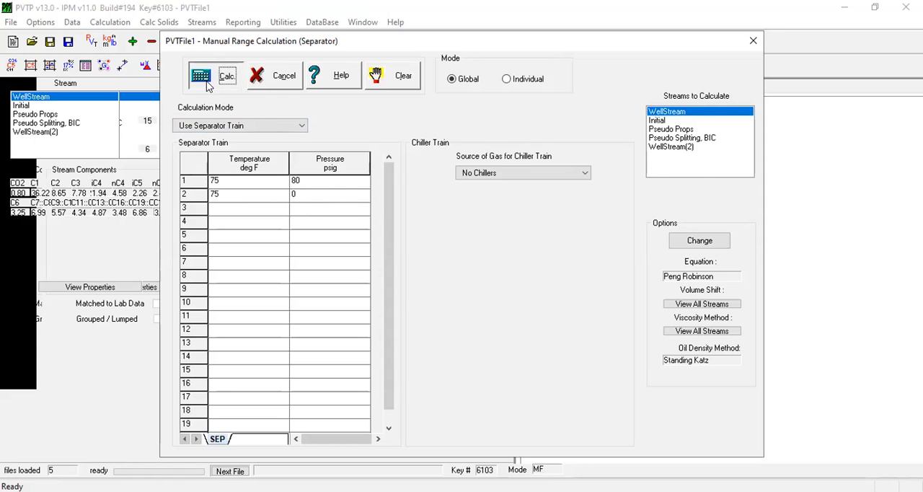
pyautogui.click(213, 75)
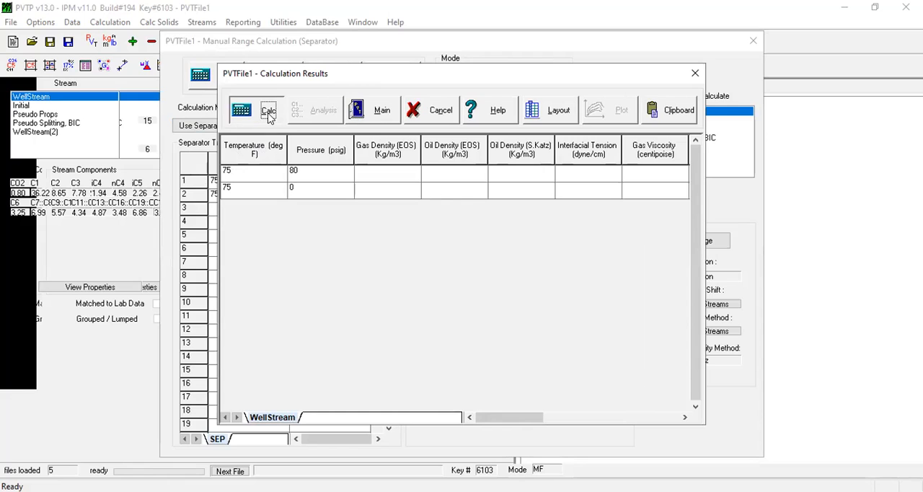
pyautogui.click(268, 110)
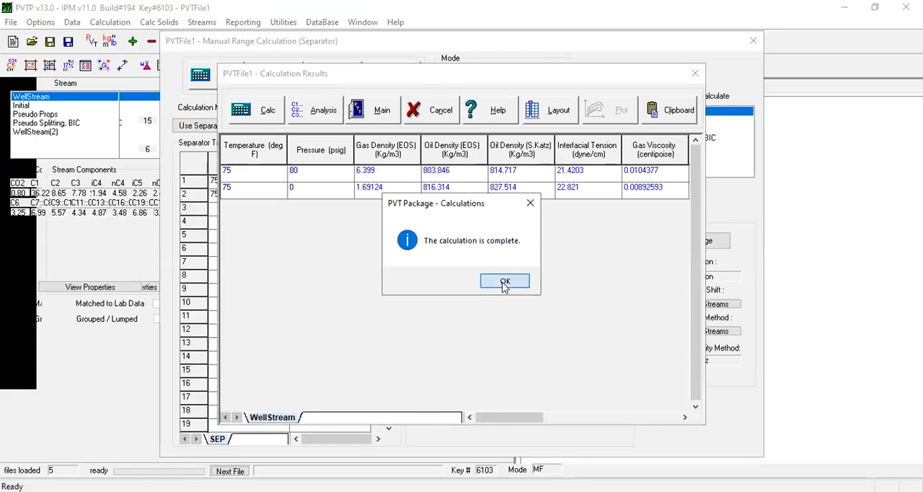
pyautogui.click(504, 282)
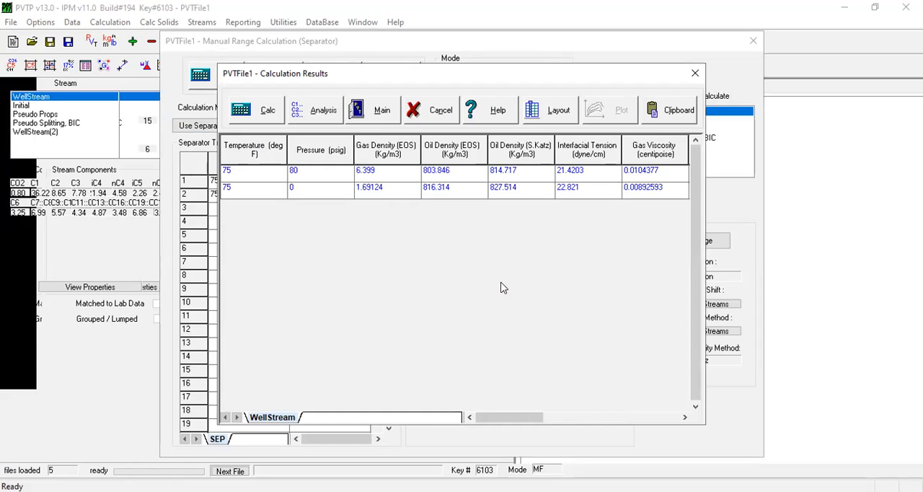
pyautogui.moveTo(495, 204)
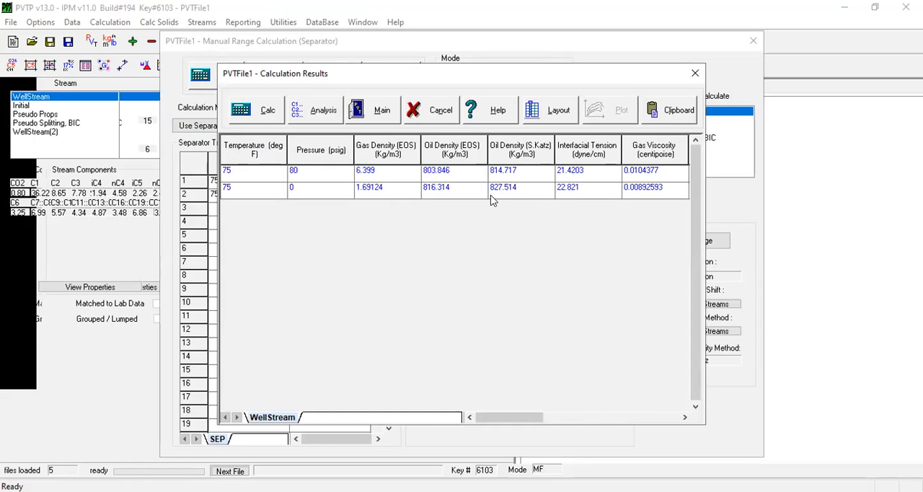
pyautogui.moveTo(444, 196)
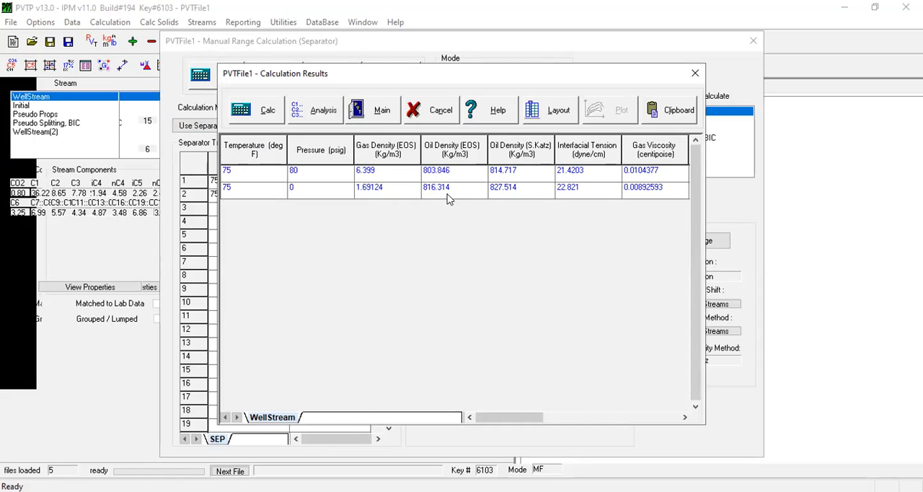
pyautogui.moveTo(648, 176)
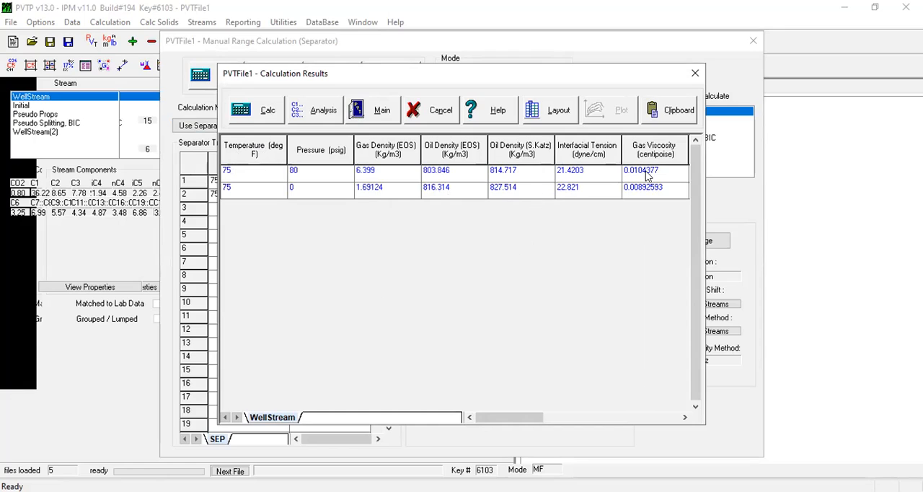
pyautogui.moveTo(594, 222)
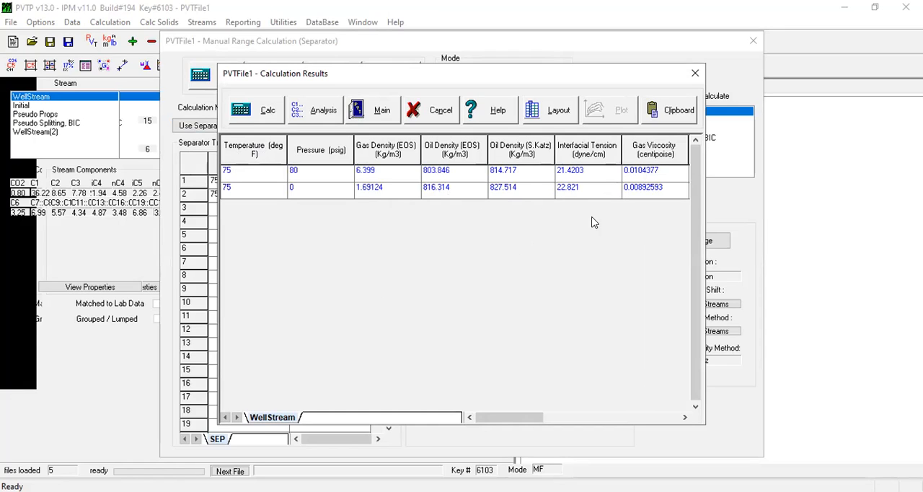
pyautogui.moveTo(482, 418)
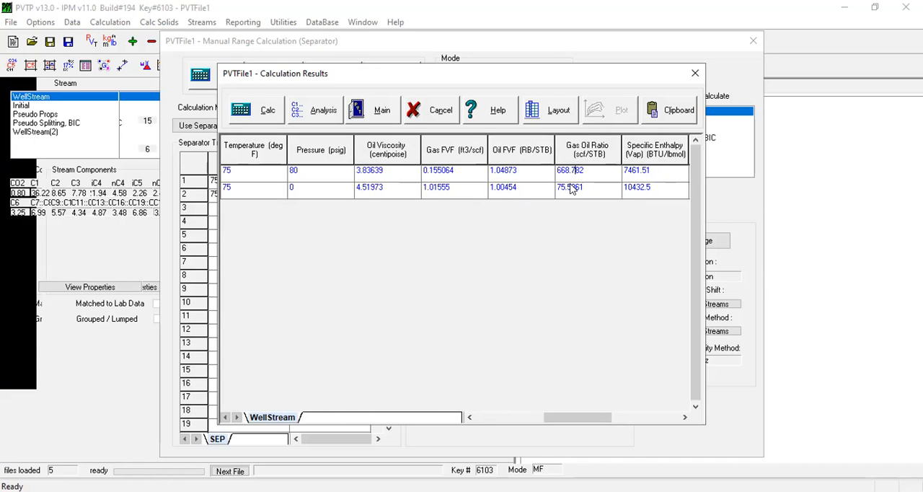
pyautogui.hscroll(3)
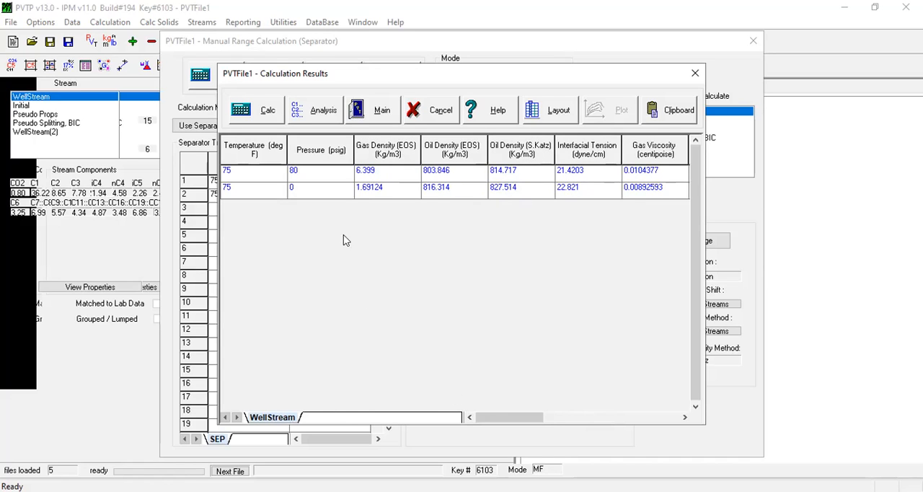
pyautogui.moveTo(446, 193)
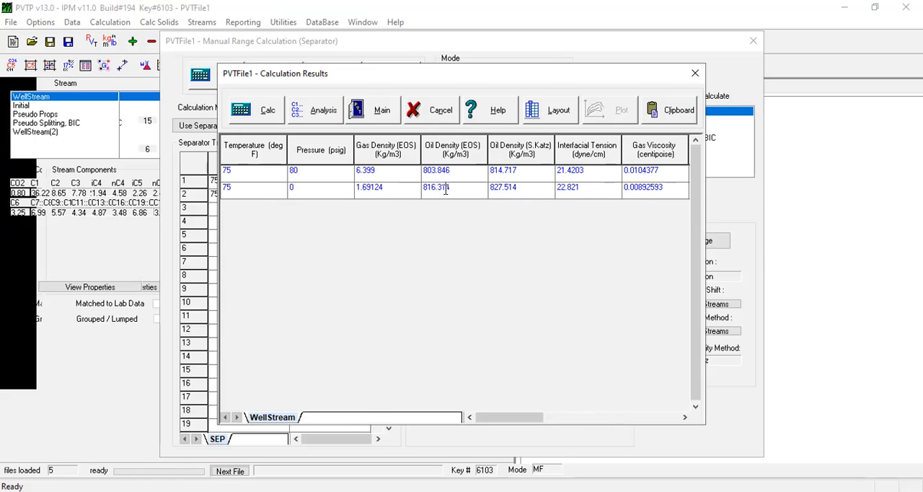
pyautogui.moveTo(454, 187)
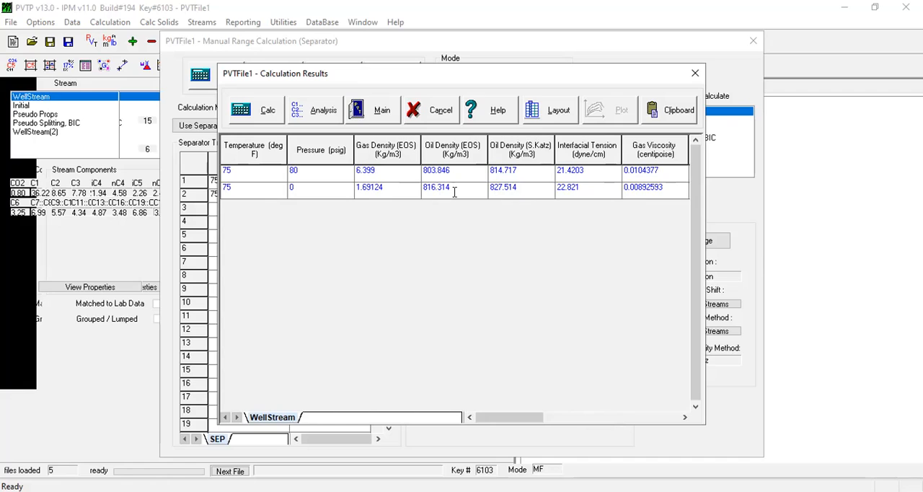
pyautogui.moveTo(484, 320)
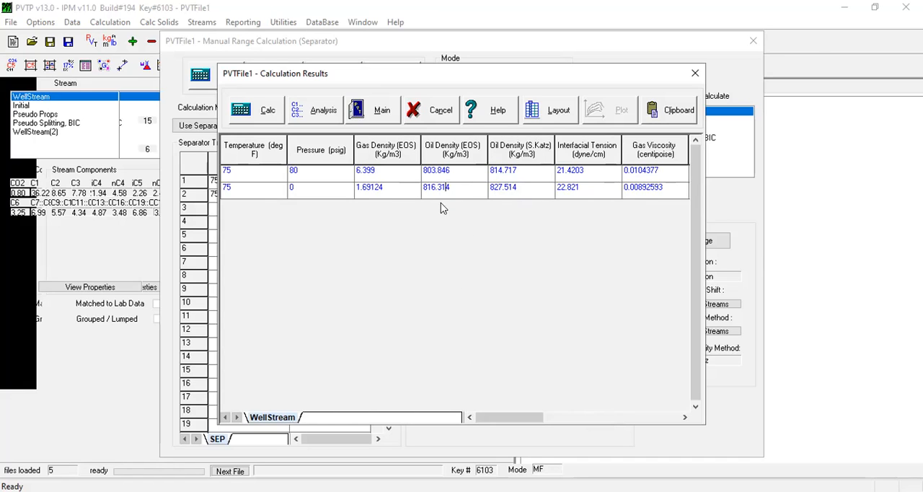
pyautogui.moveTo(438, 203)
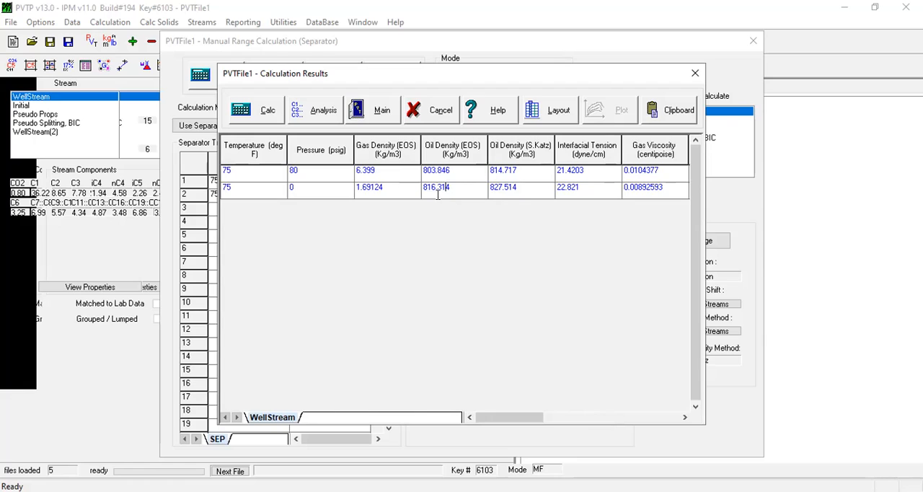
pyautogui.moveTo(454, 222)
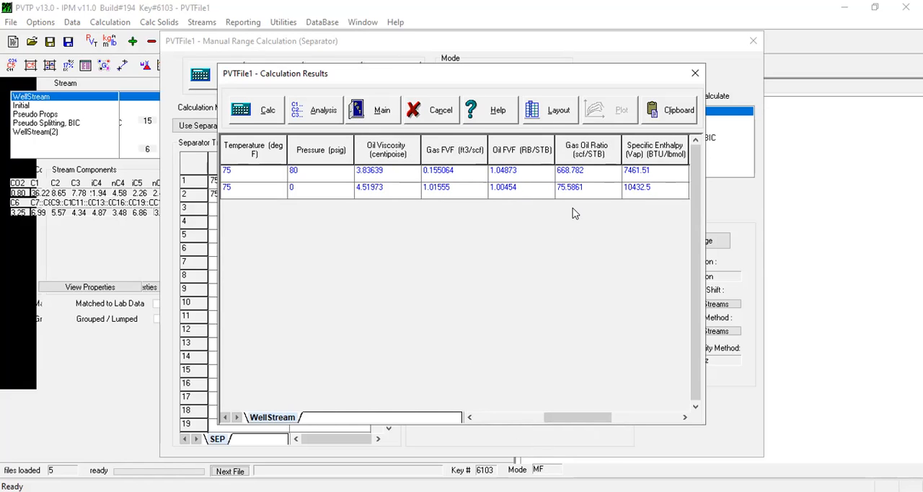
pyautogui.moveTo(568, 184)
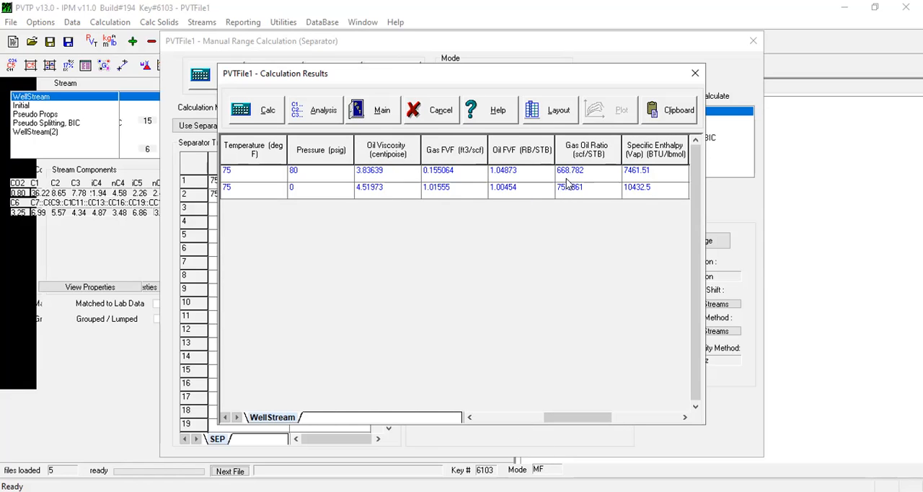
pyautogui.moveTo(577, 182)
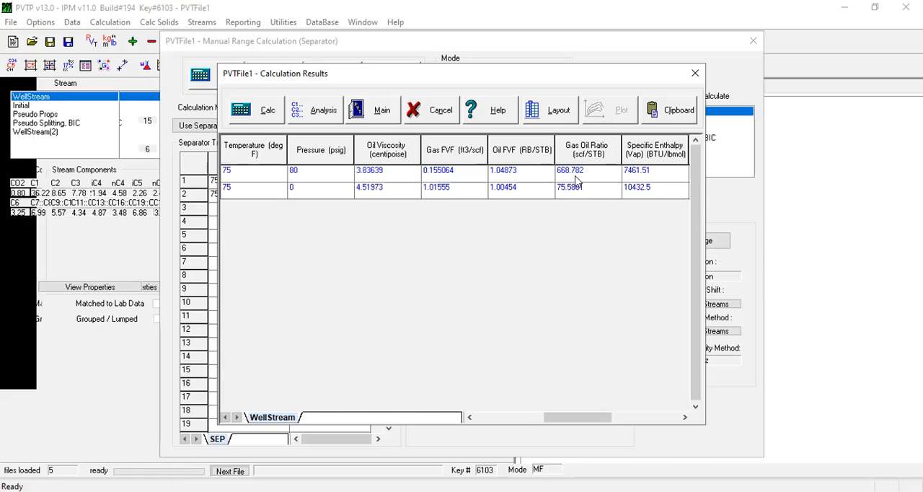
pyautogui.moveTo(586, 202)
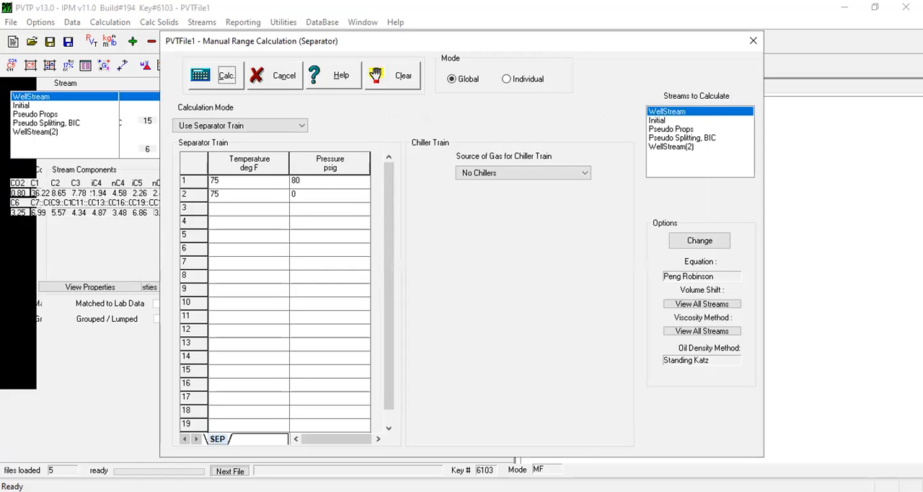
# - Scroll the Worked Example past the DiffLib Oil Density, GOR and Oil FVF plots to the SEP section
pyautogui.click(332, 75)
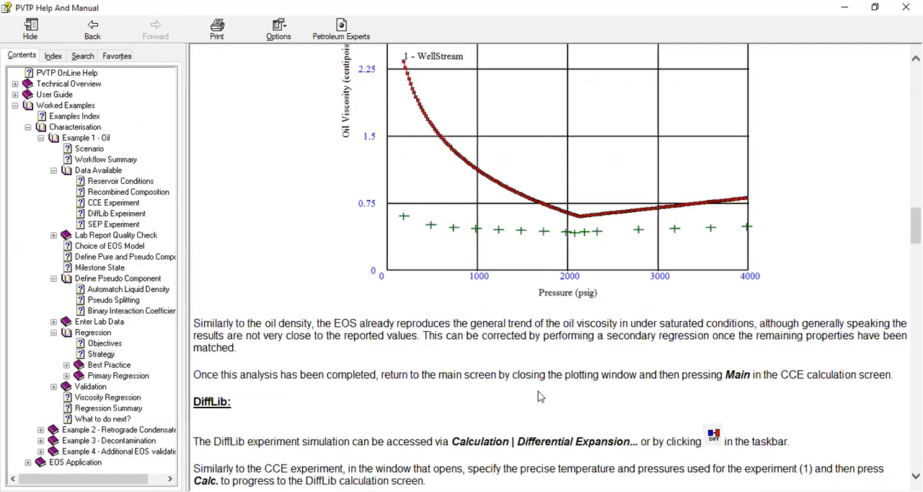
pyautogui.scroll(-3)
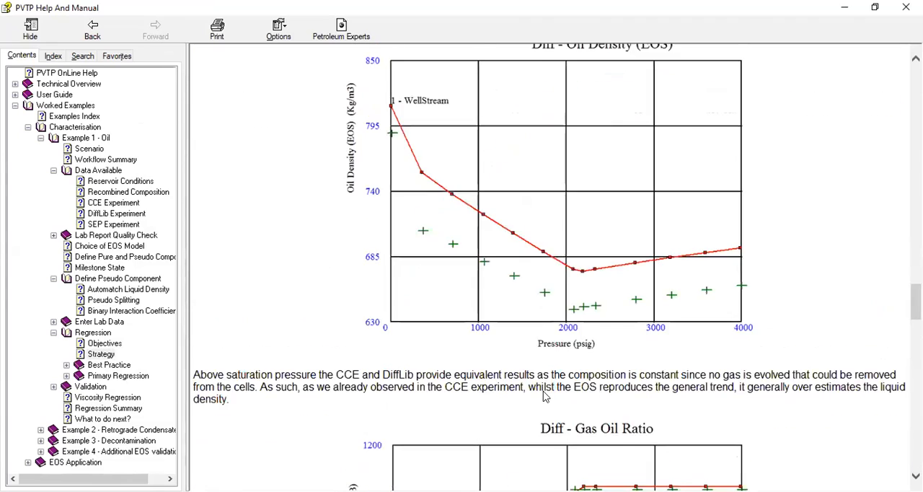
pyautogui.scroll(-3)
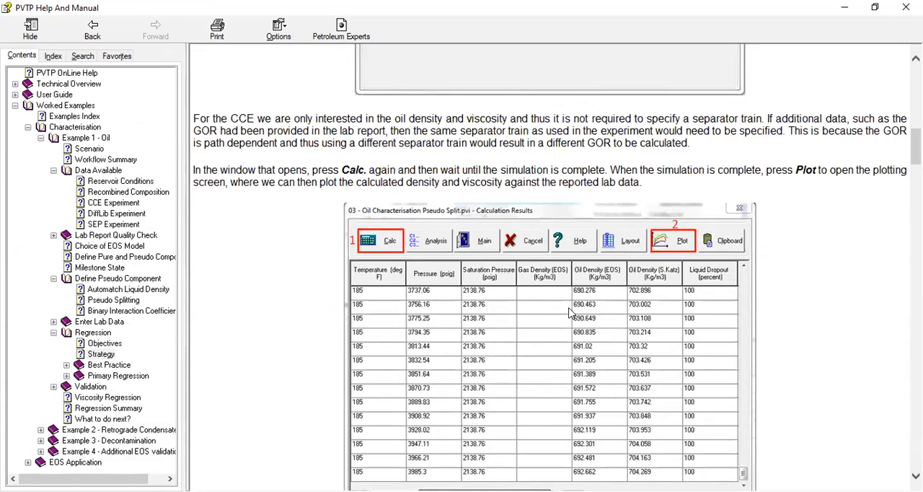
pyautogui.scroll(3)
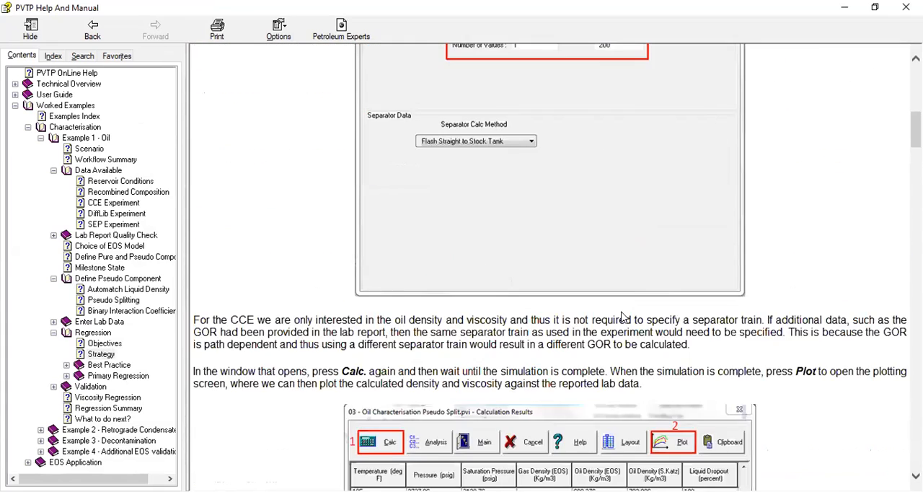
pyautogui.scroll(-3)
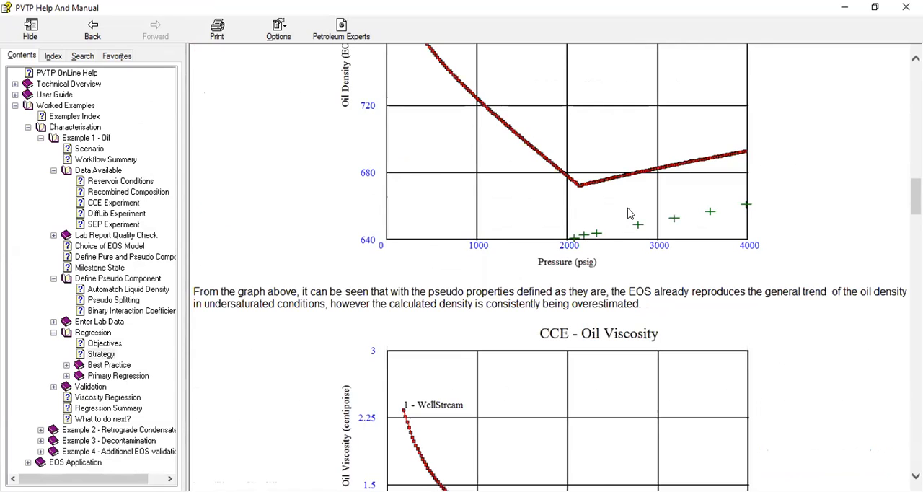
pyautogui.moveTo(721, 250)
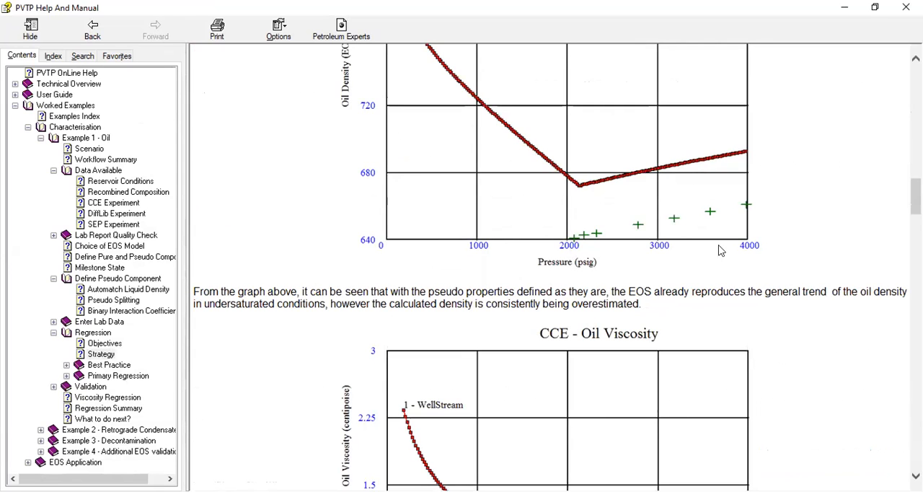
pyautogui.scroll(-3)
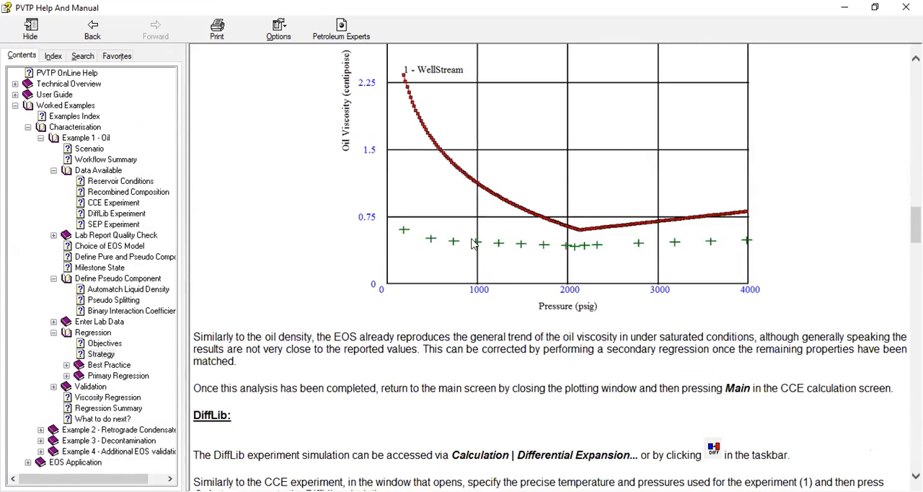
pyautogui.moveTo(390, 203)
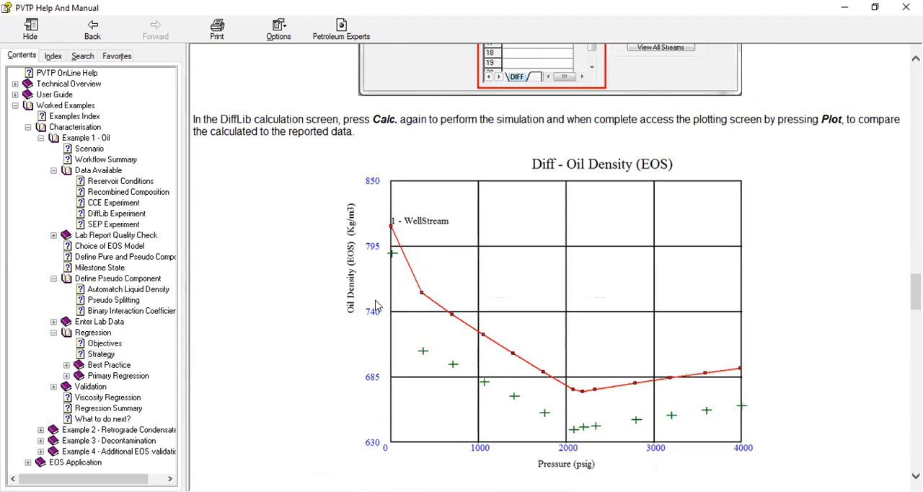
pyautogui.moveTo(588, 308)
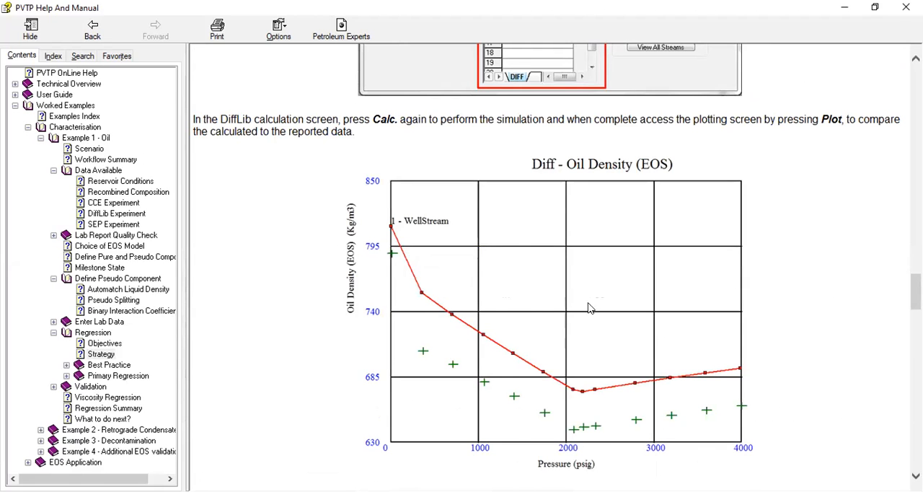
pyautogui.scroll(-3)
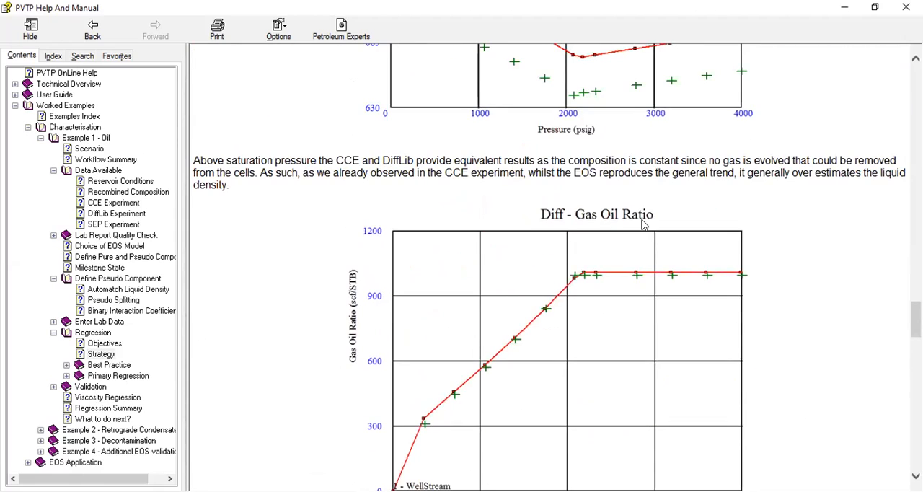
pyautogui.scroll(-3)
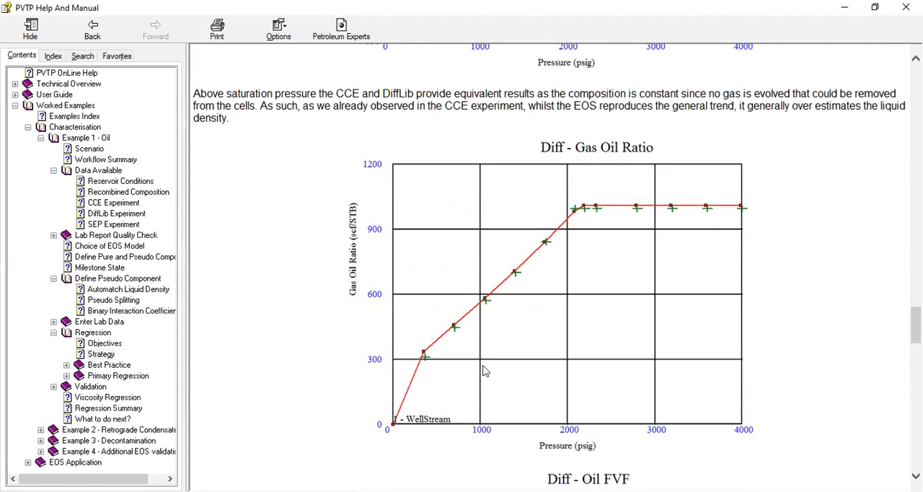
pyautogui.moveTo(707, 318)
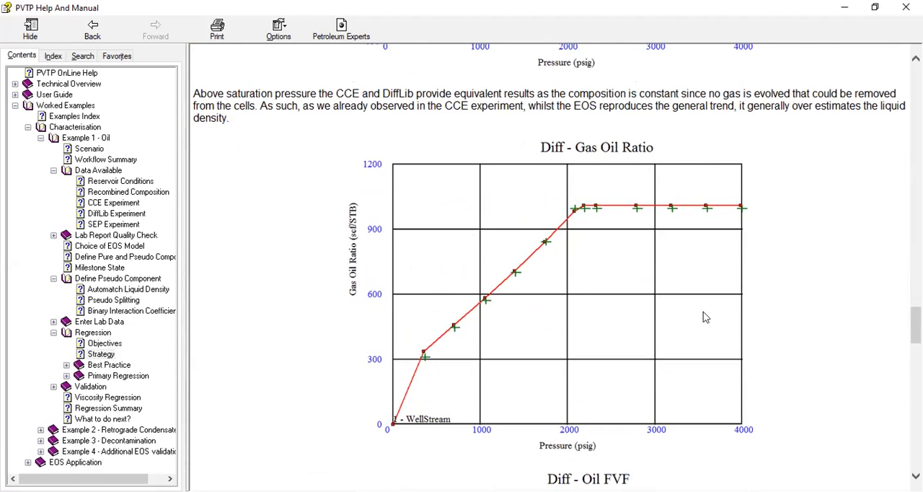
pyautogui.moveTo(577, 251)
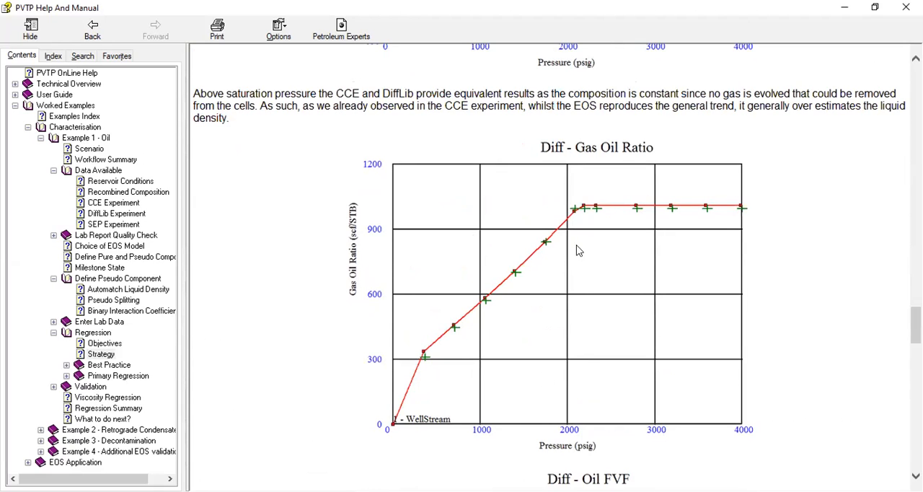
pyautogui.scroll(-3)
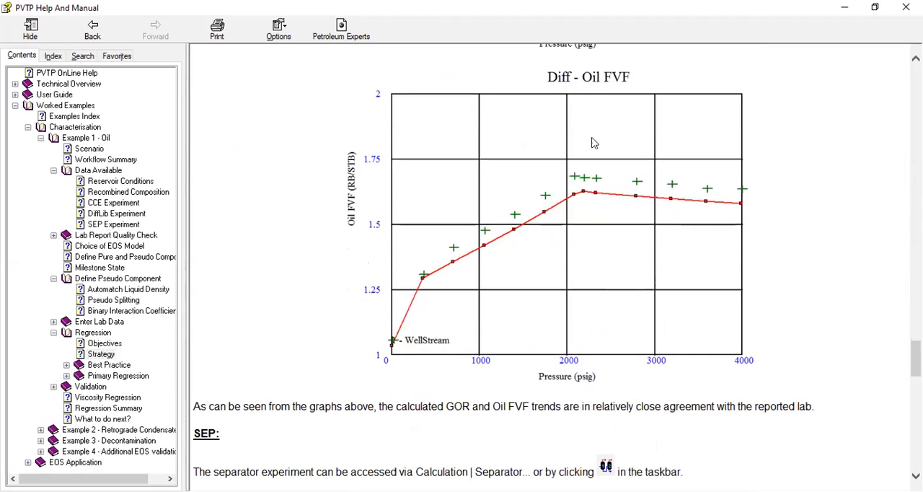
pyautogui.scroll(-3)
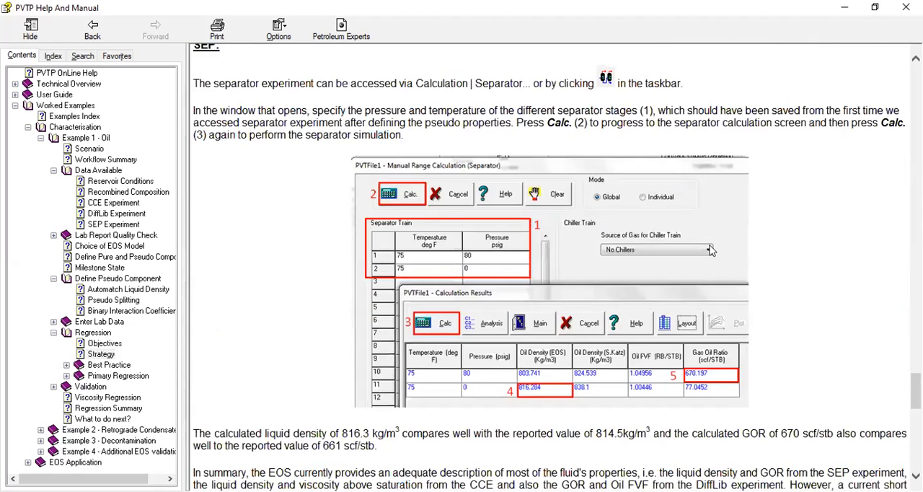
# - Scroll past the SEP calculation screenshot to the summary and objectives-list step
pyautogui.scroll(-3)
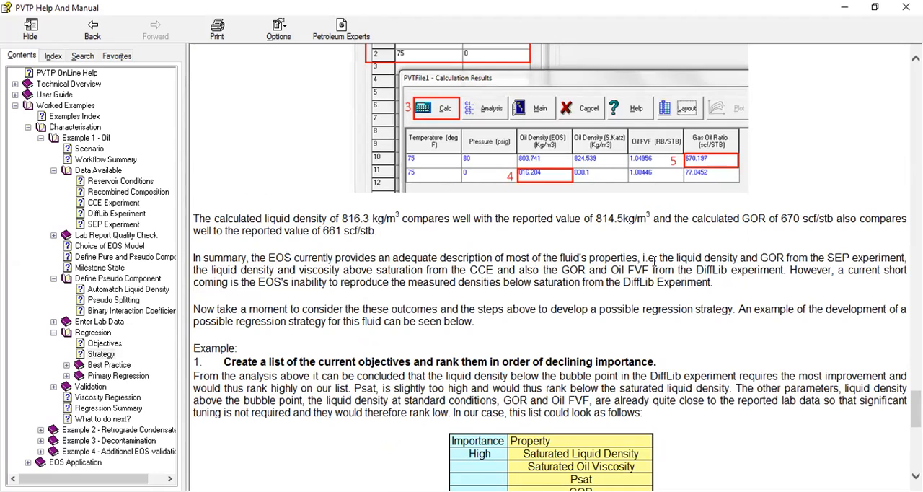
pyautogui.moveTo(767, 251)
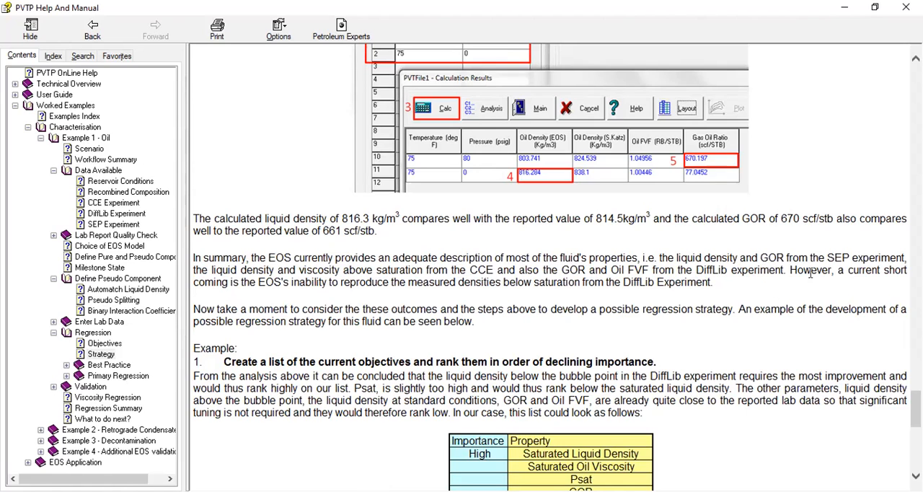
pyautogui.moveTo(248, 282)
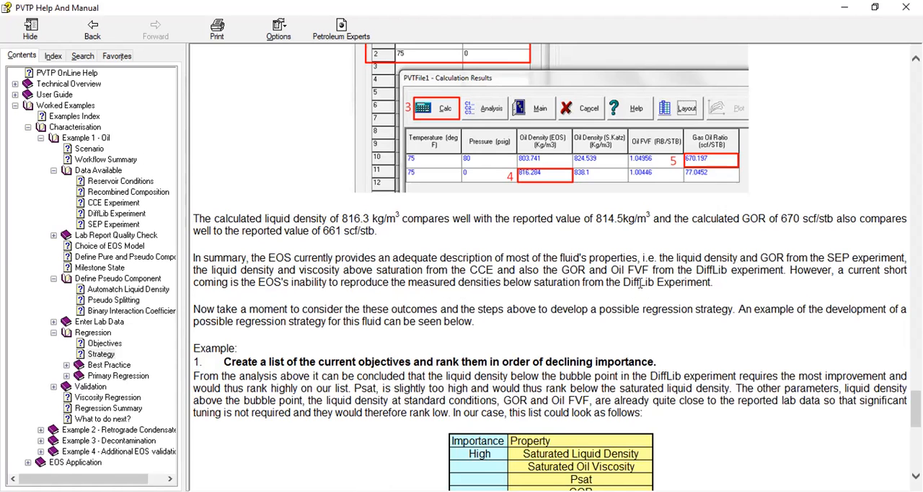
pyautogui.scroll(-3)
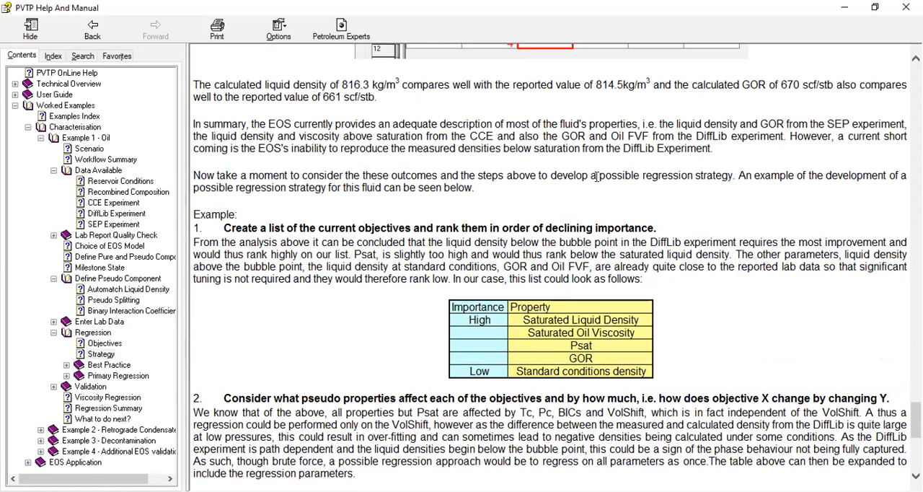
pyautogui.moveTo(588, 207)
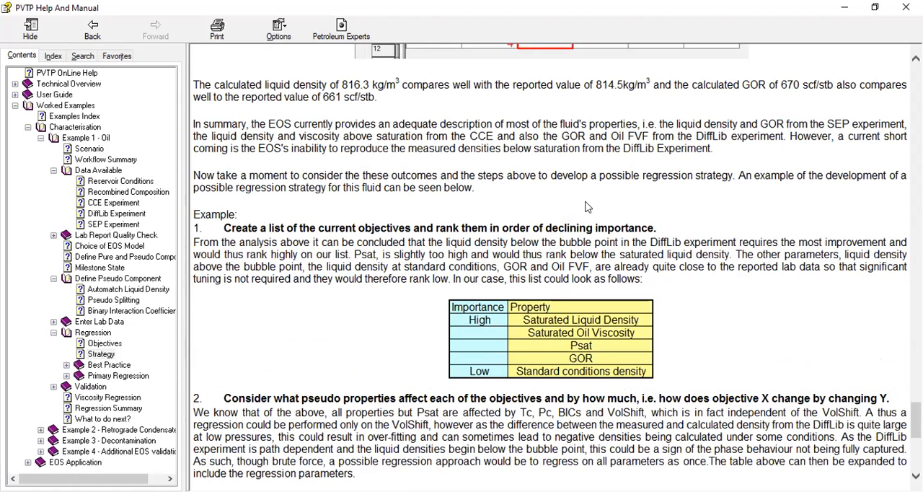
pyautogui.moveTo(779, 188)
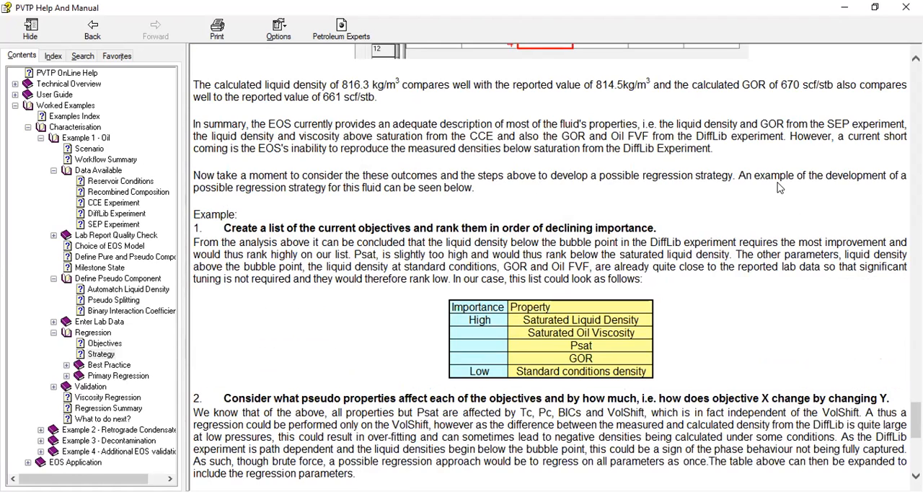
pyautogui.moveTo(312, 208)
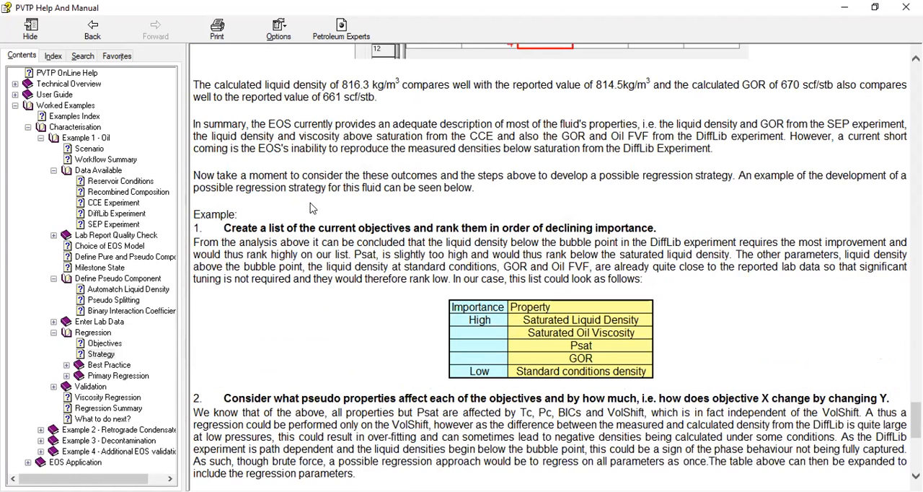
# - Read the regression strategy's ranked objectives table for the oil example
pyautogui.scroll(-3)
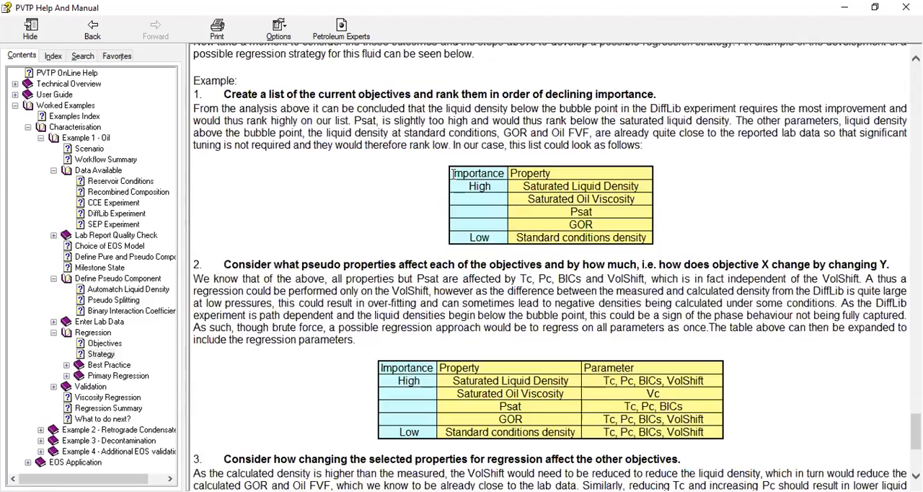
pyautogui.scroll(-3)
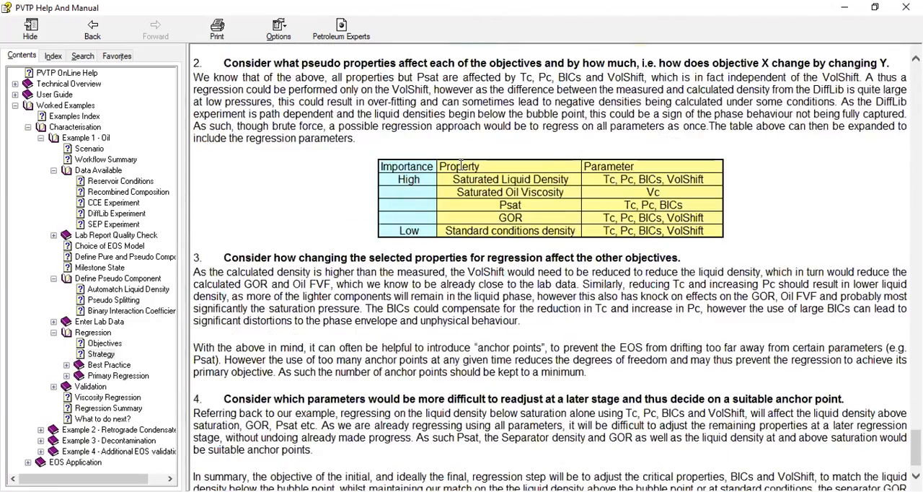
pyautogui.scroll(3)
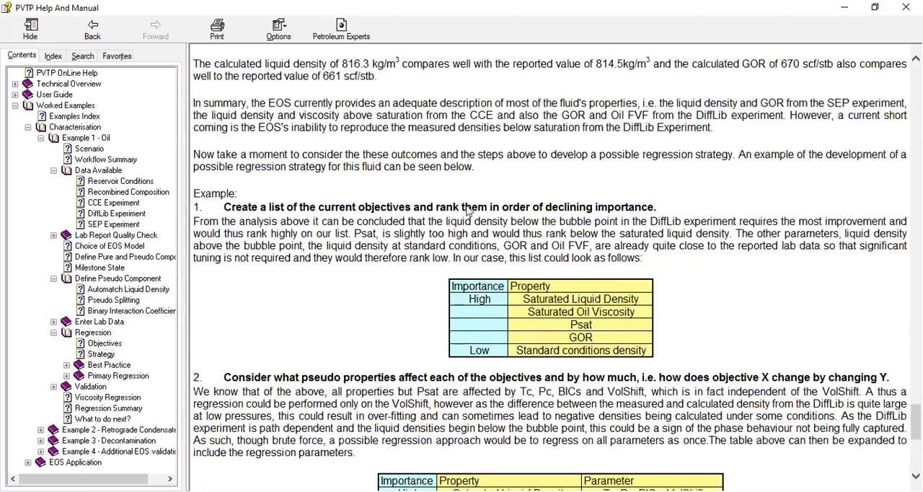
pyautogui.scroll(-3)
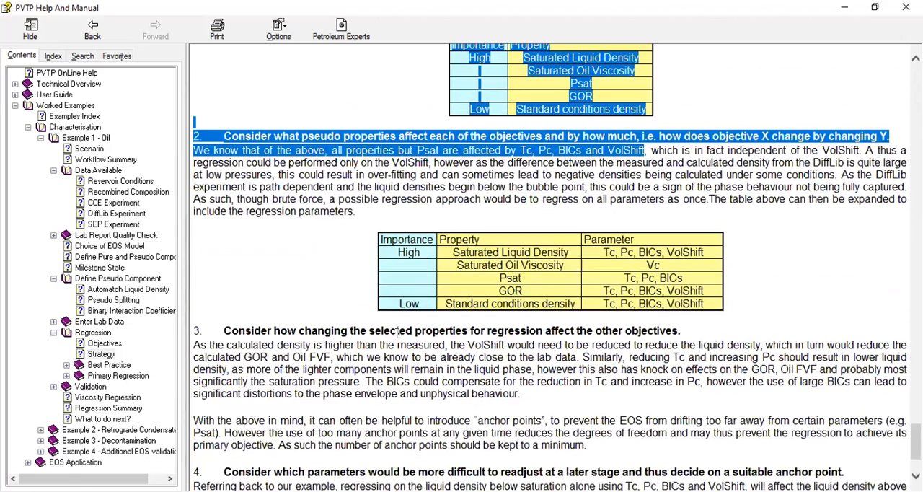
pyautogui.scroll(-3)
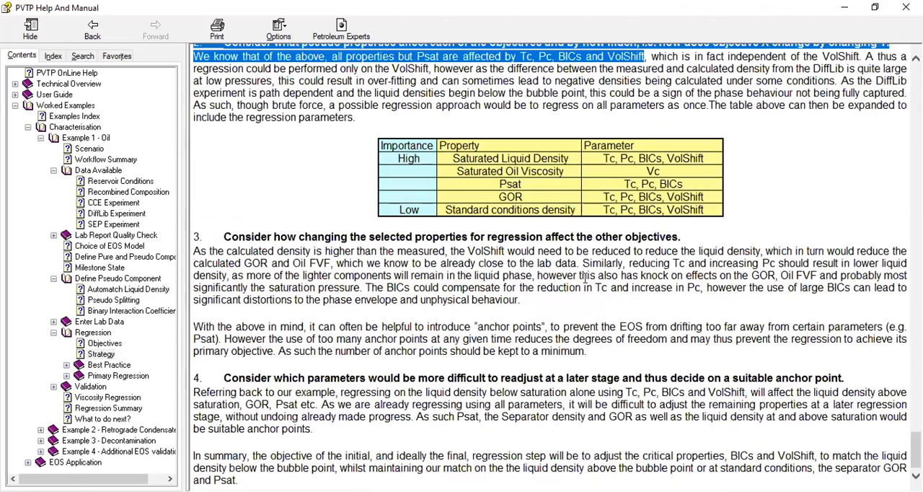
pyautogui.scroll(3)
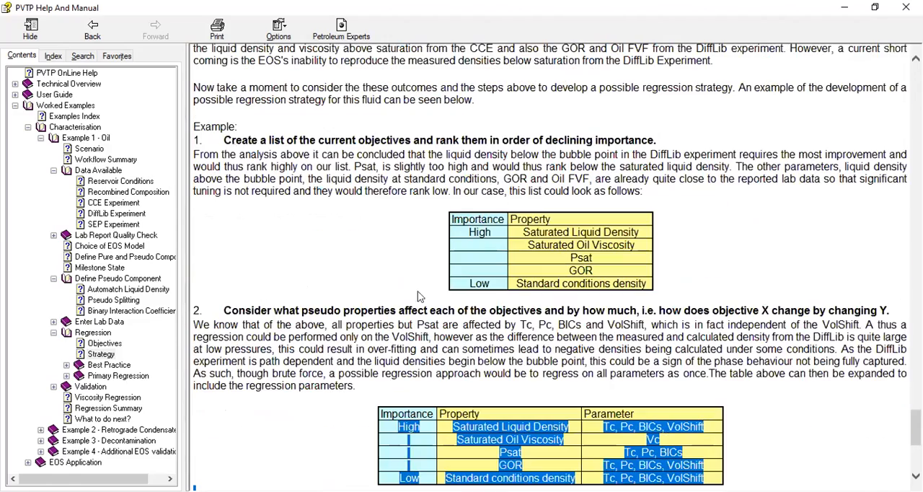
pyautogui.moveTo(404, 279)
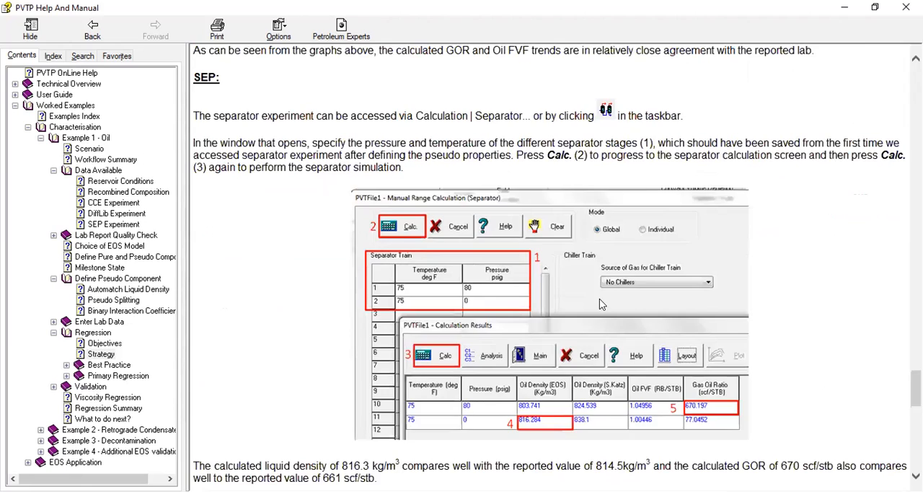
pyautogui.scroll(-3)
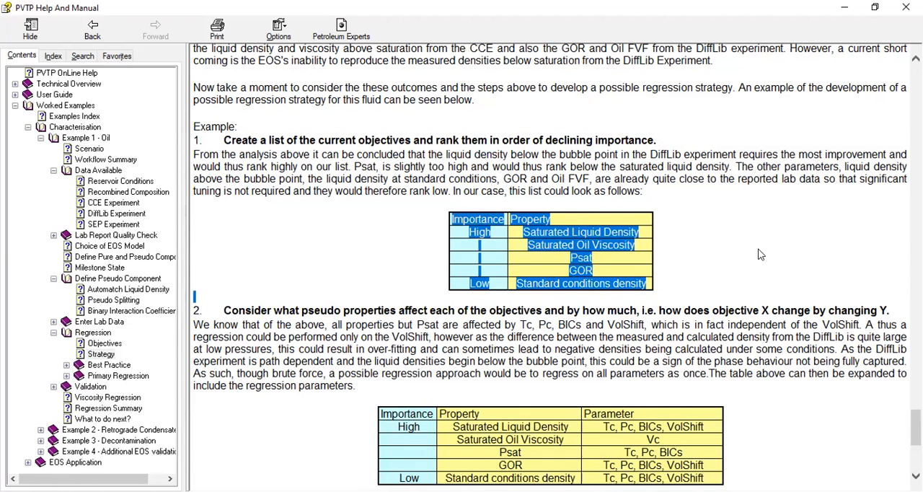
# - Read the parameters affecting each objective and the anchor-point selection step
pyautogui.scroll(-3)
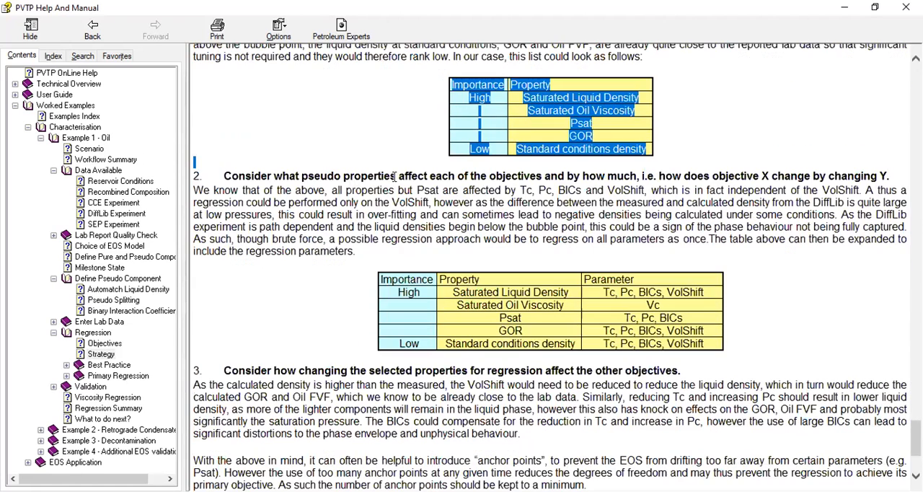
pyautogui.moveTo(539, 186)
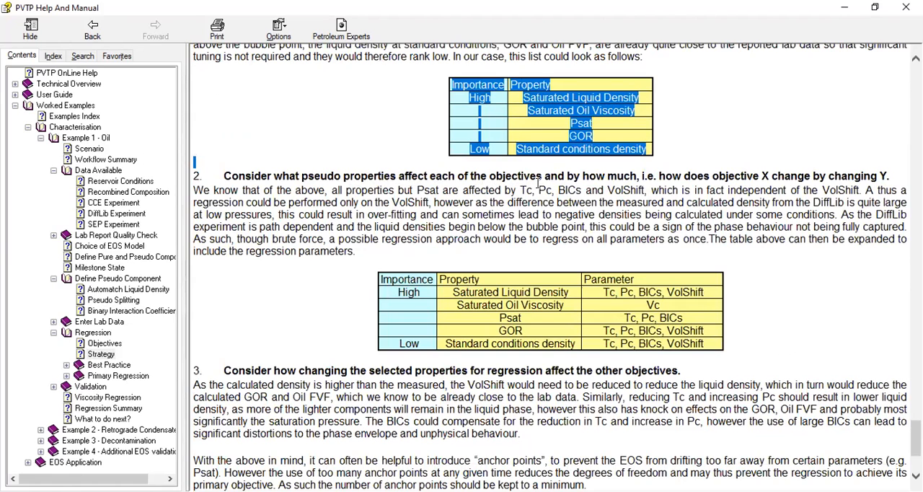
pyautogui.moveTo(506, 250)
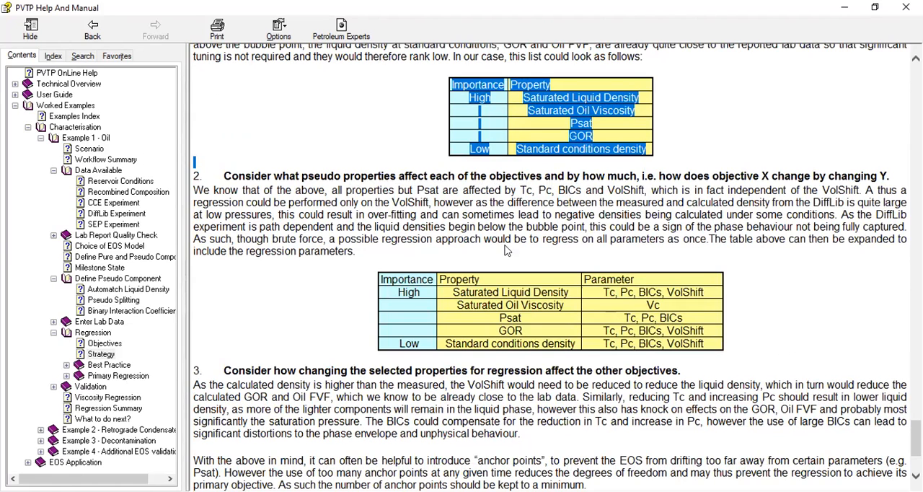
pyautogui.scroll(-3)
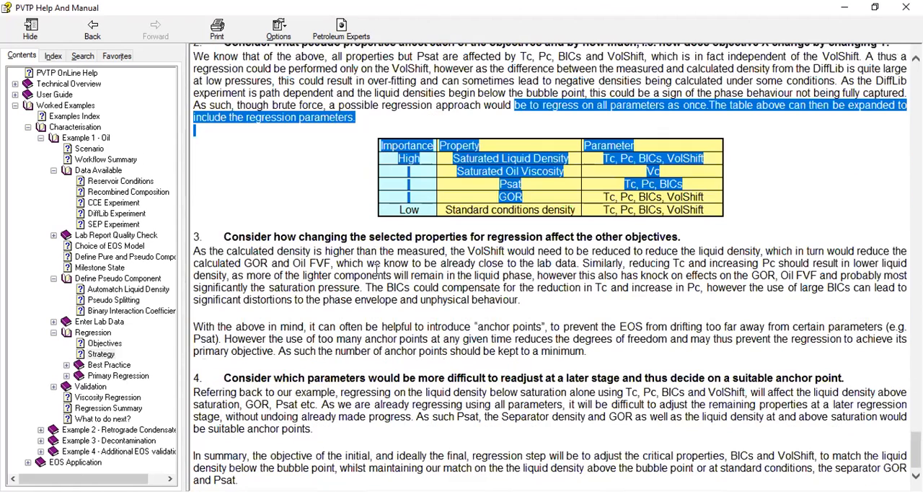
pyautogui.moveTo(438, 248)
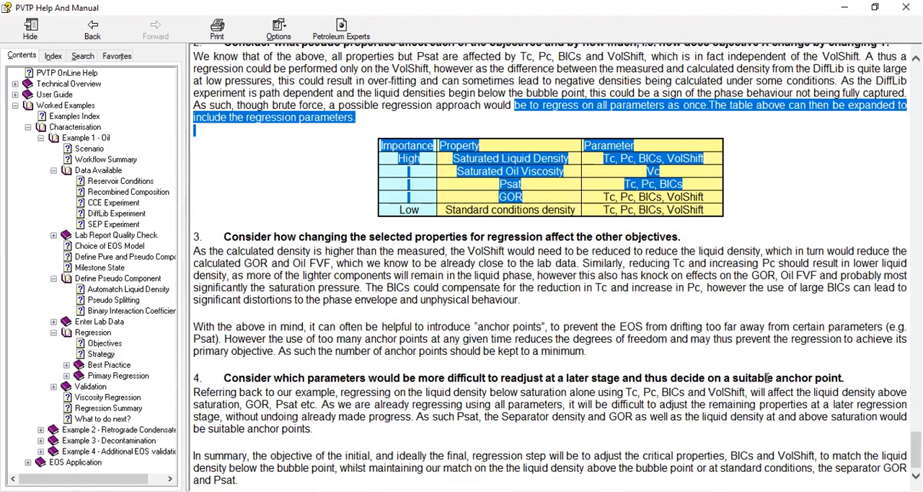
pyautogui.moveTo(814, 387)
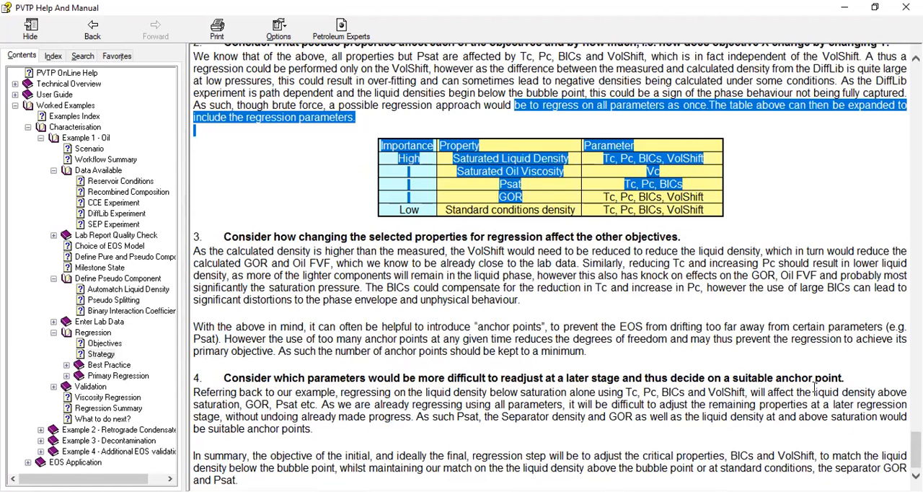
pyautogui.scroll(3)
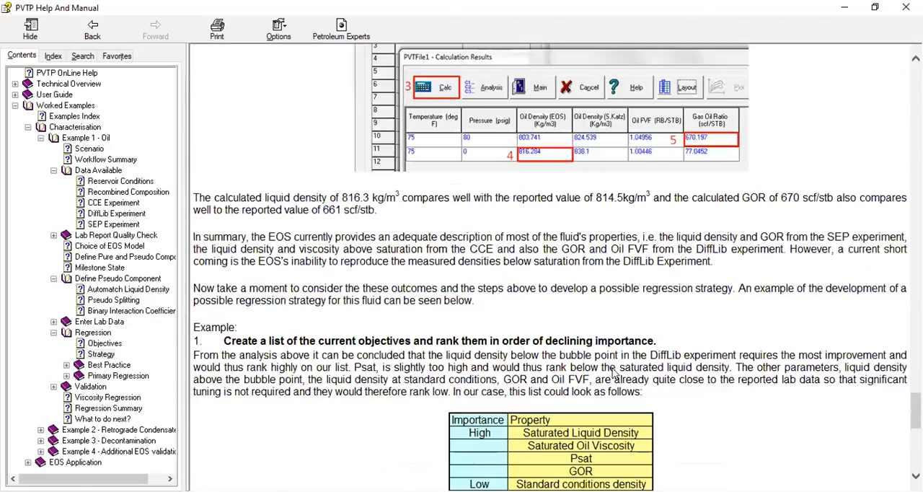
pyautogui.scroll(-3)
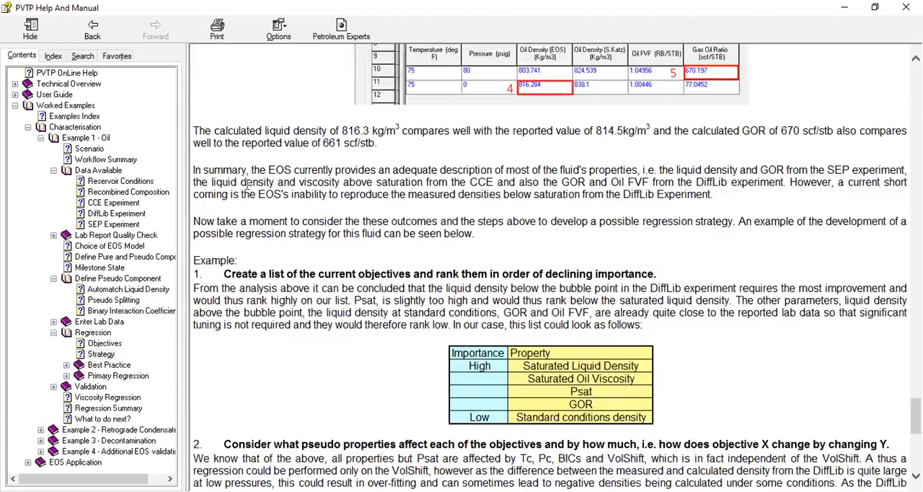
pyautogui.scroll(-3)
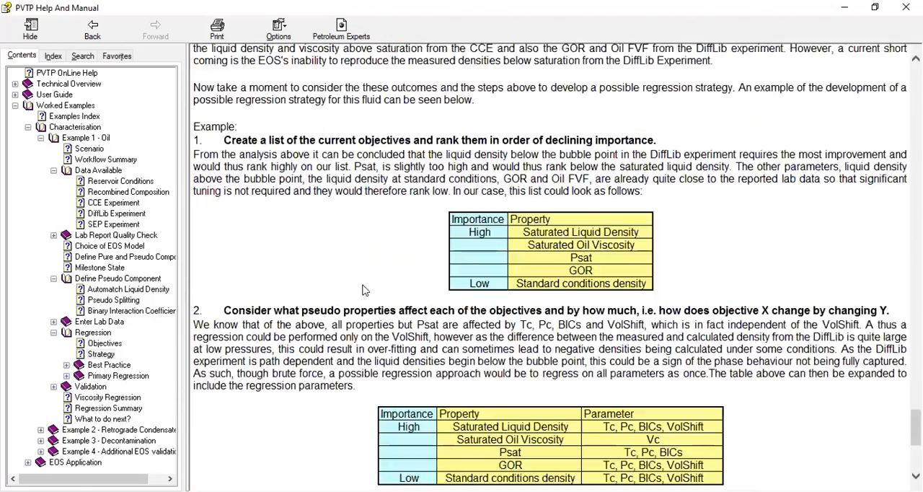
pyautogui.scroll(-3)
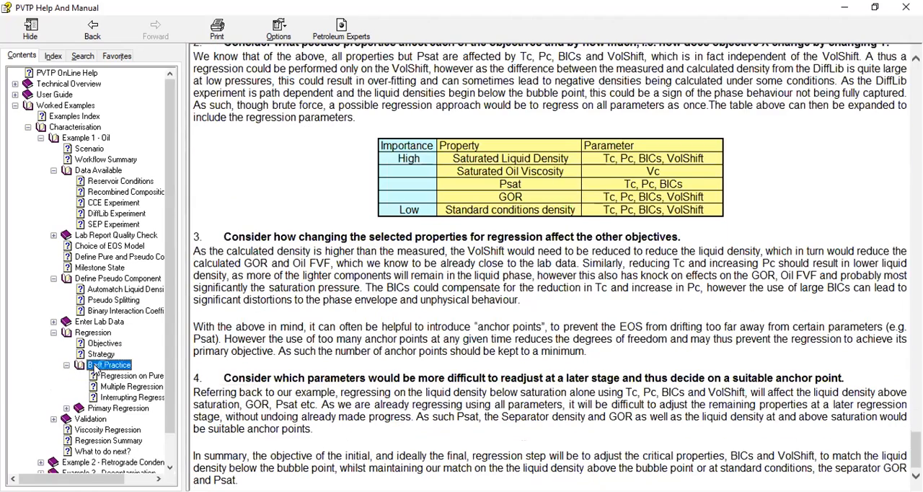
# - Read the Best Practice subtopics: pure components, multiple regression steps and interrupting runs
pyautogui.click(109, 364)
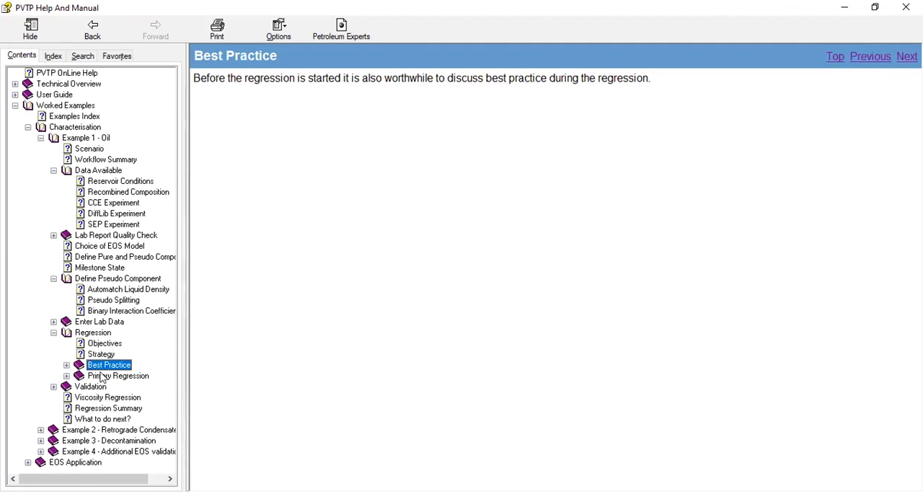
pyautogui.click(66, 375)
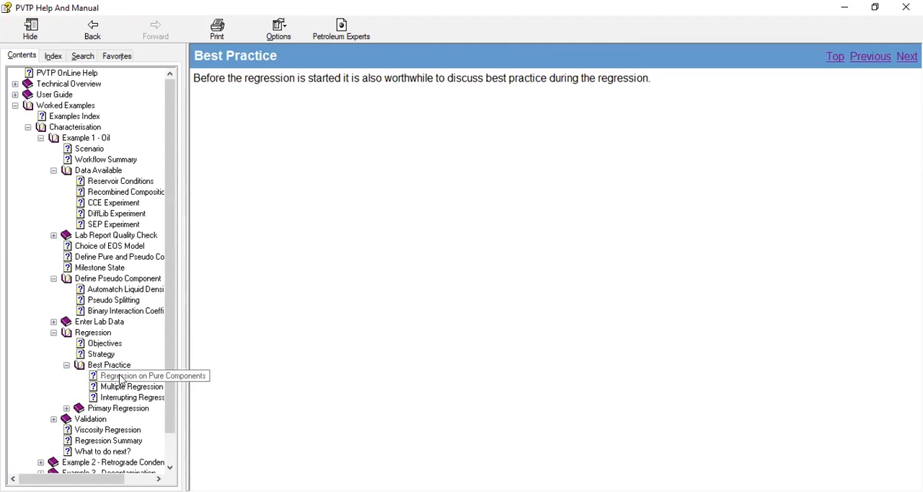
pyautogui.click(151, 375)
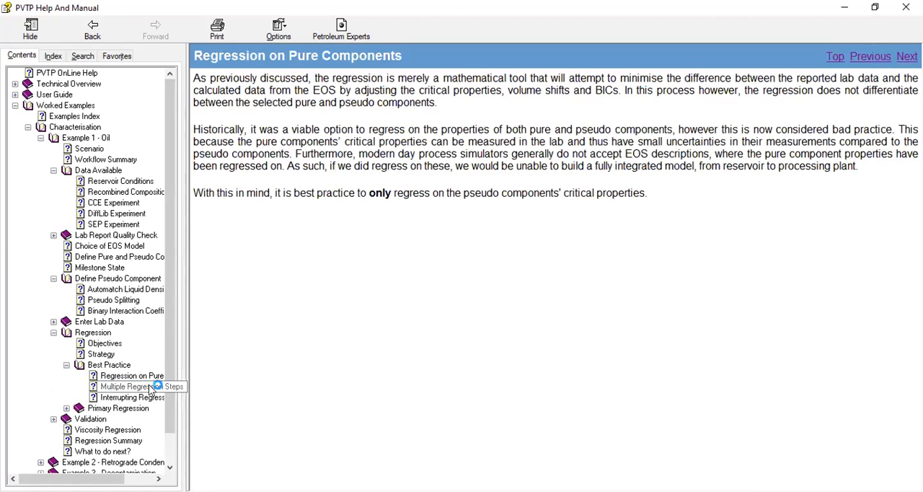
pyautogui.click(132, 387)
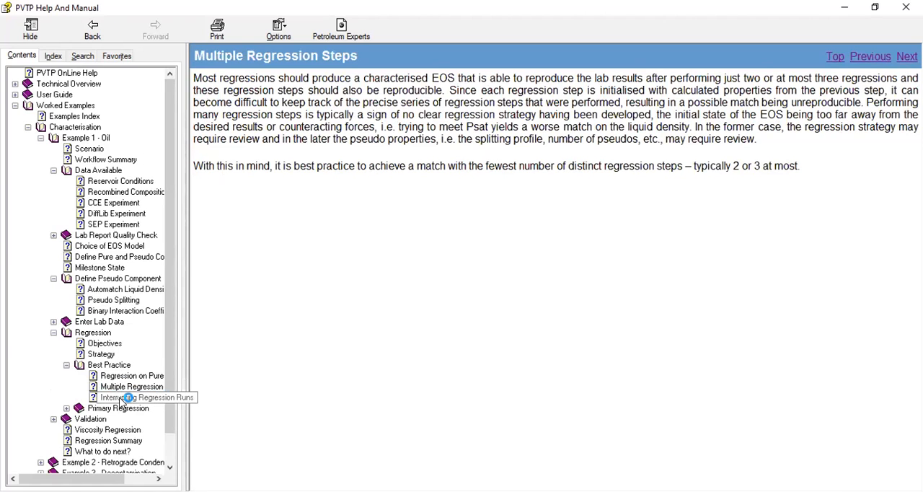
pyautogui.click(131, 398)
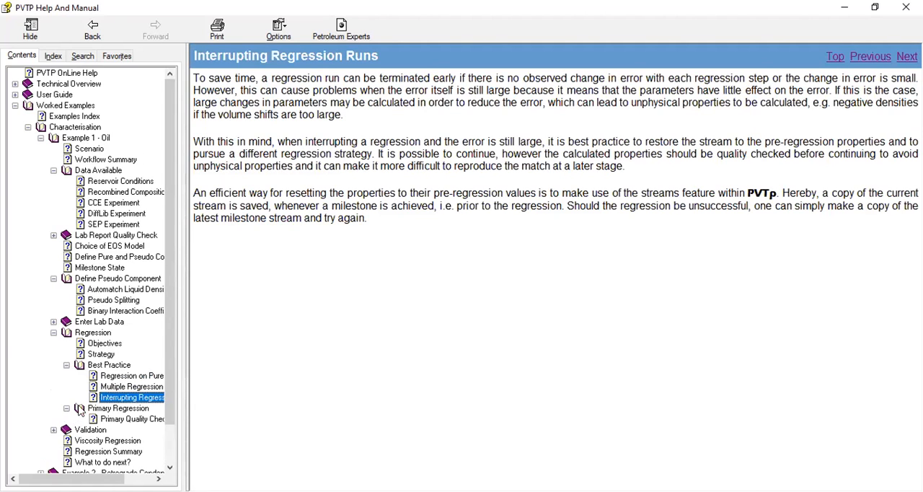
# - Review the Primary Quality Check guidance, then move to the Viscosity Regression topic
pyautogui.click(133, 418)
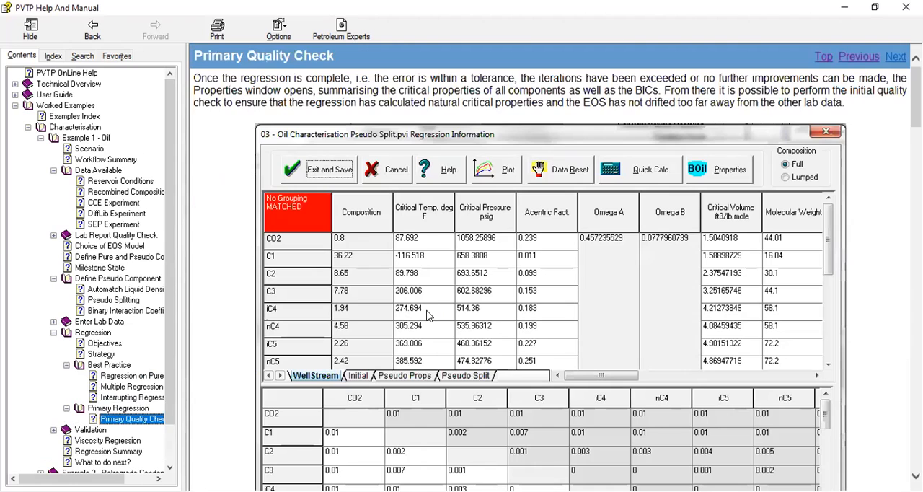
pyautogui.scroll(-3)
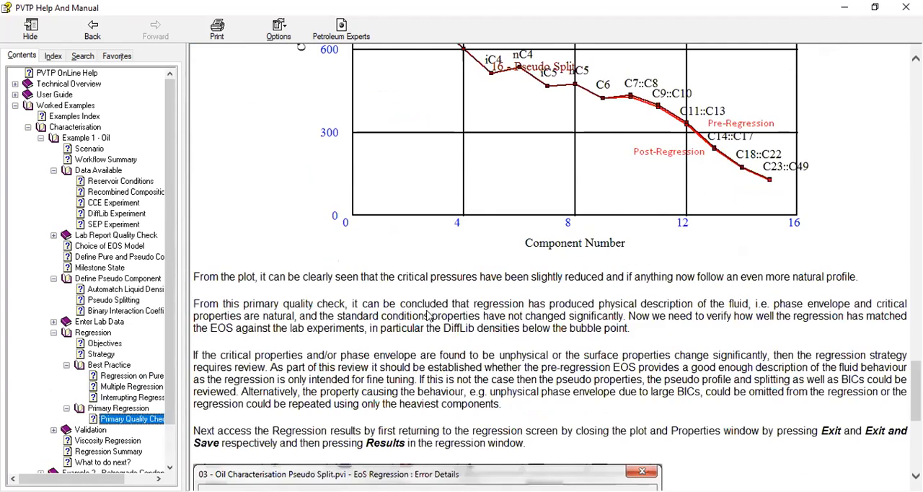
pyautogui.scroll(-3)
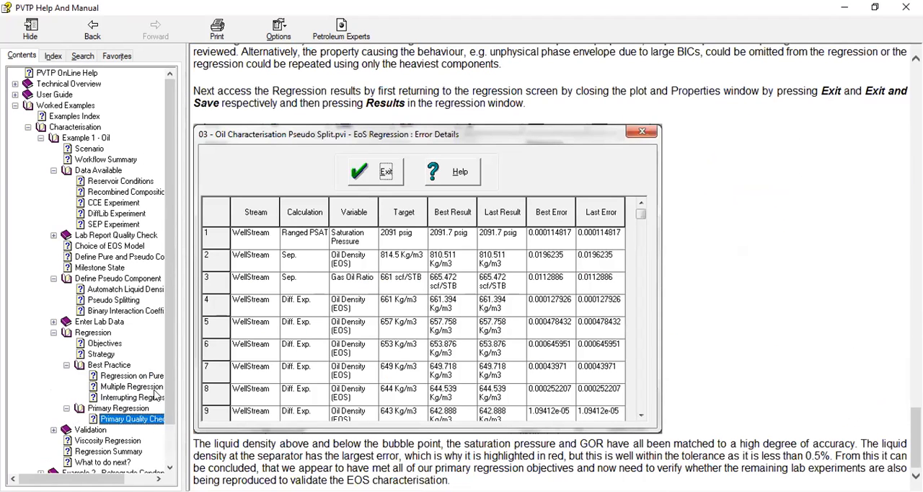
pyautogui.click(112, 397)
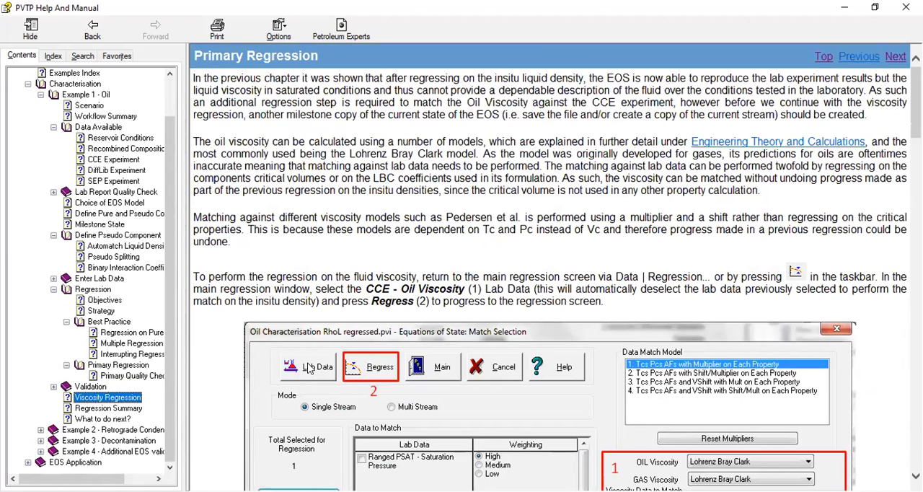
# - Review the Regression Summary and 'What to do next?' help pages
pyautogui.scroll(-3)
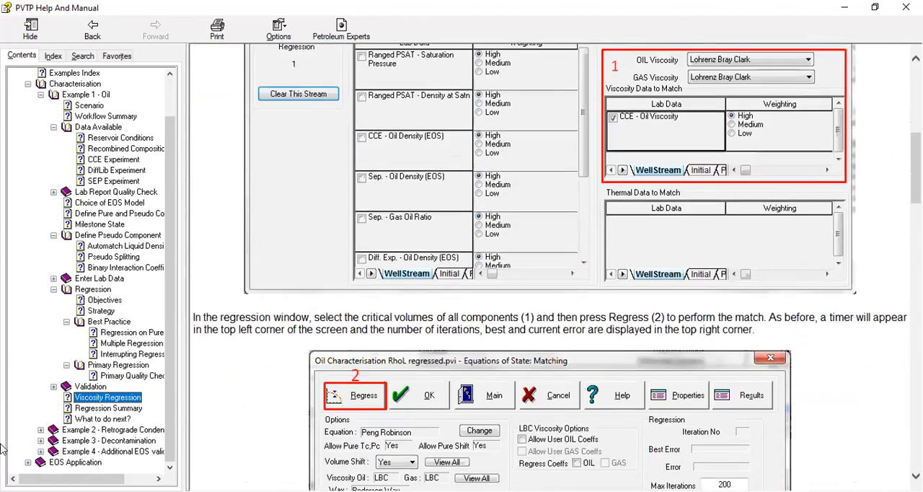
pyautogui.click(110, 406)
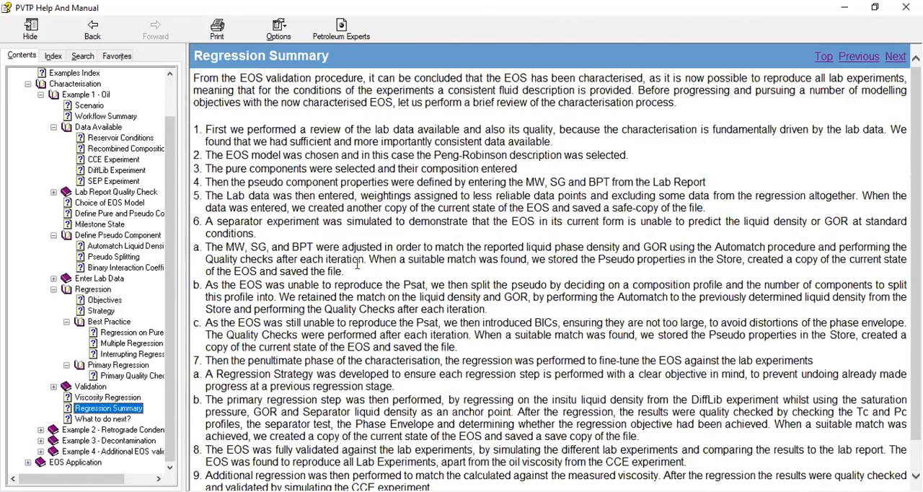
pyautogui.moveTo(246, 90); pyautogui.dragTo(396, 323)
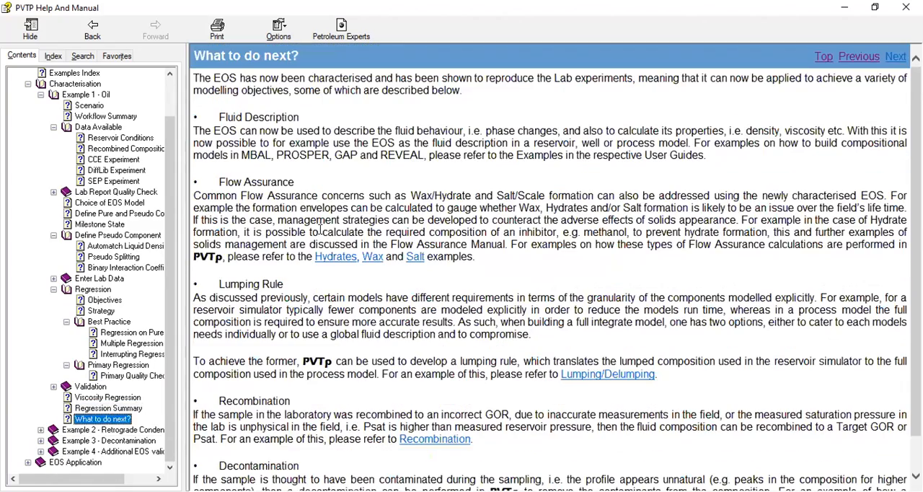
pyautogui.scroll(-3)
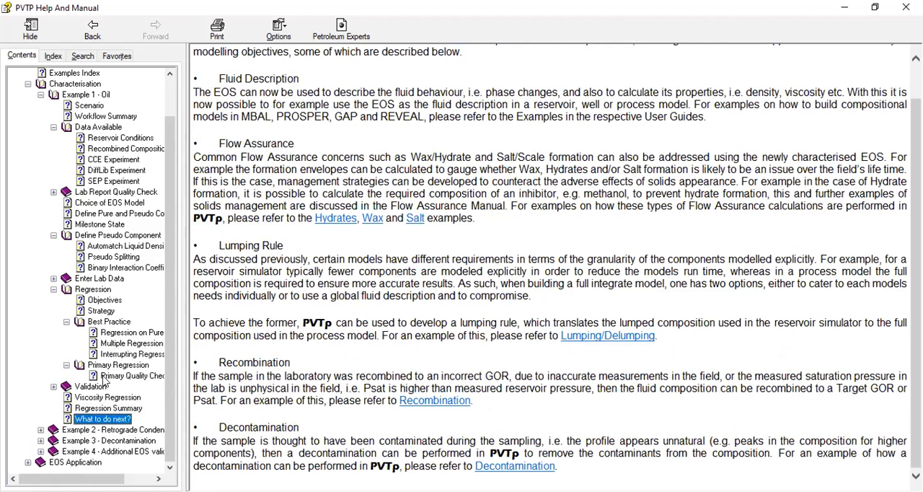
# - Review the Viscosity Regression guidance and the Primary Quality Check critical-temperature plots
pyautogui.click(107, 396)
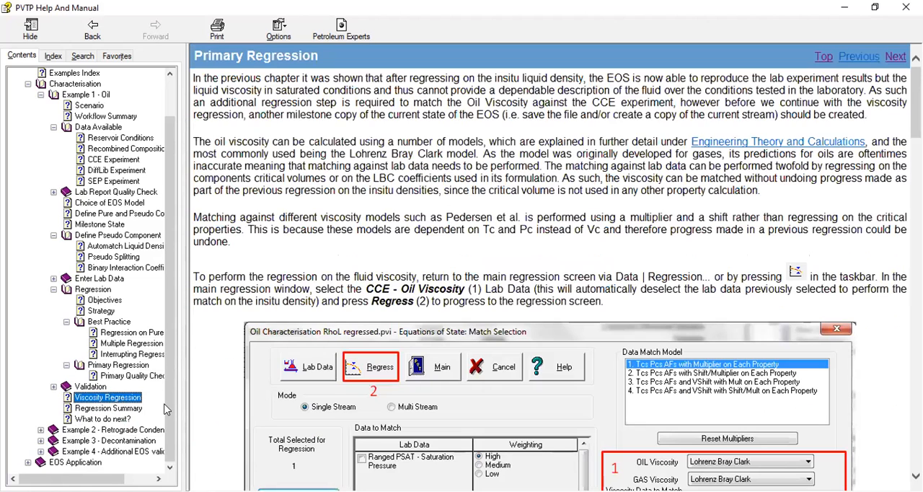
pyautogui.scroll(-3)
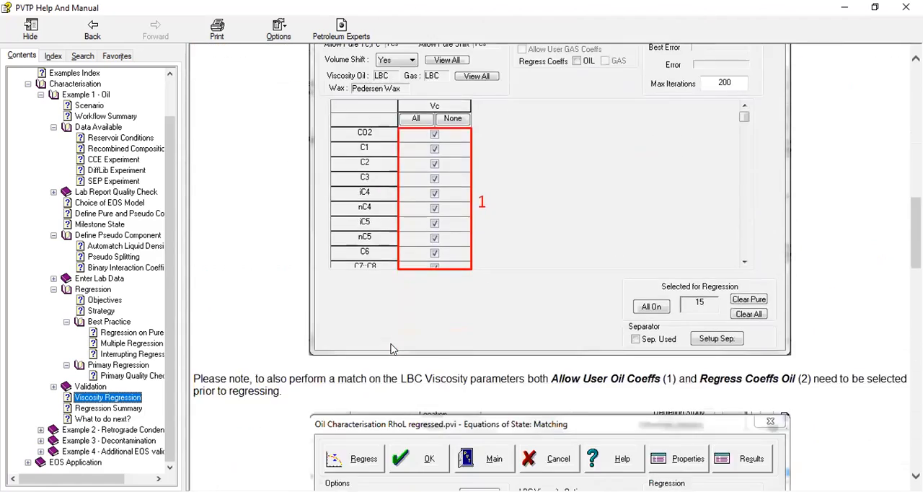
pyautogui.scroll(-3)
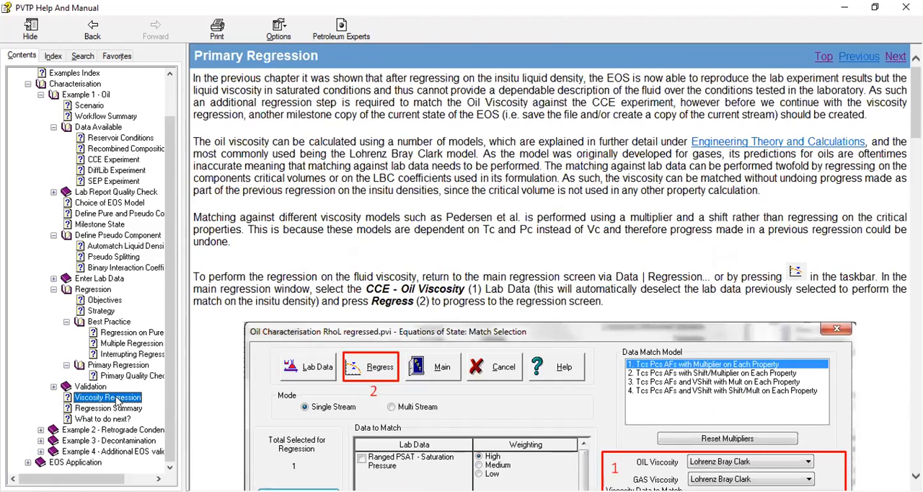
pyautogui.click(132, 375)
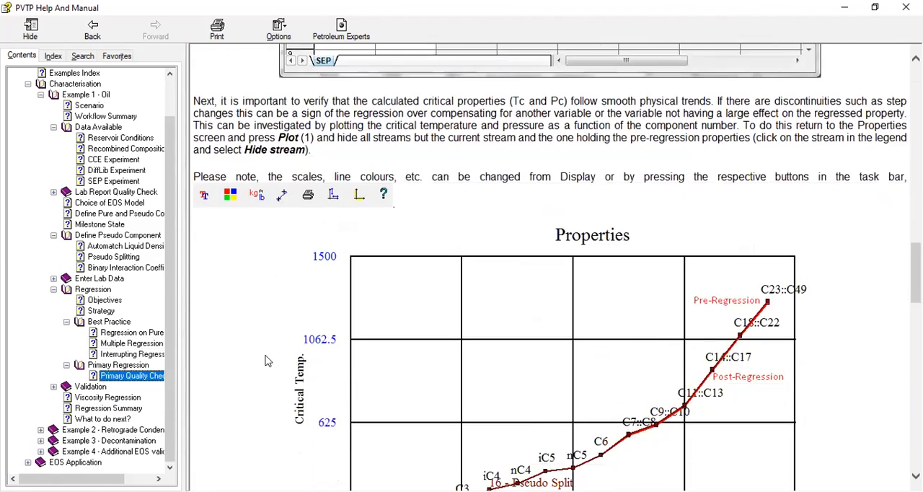
pyautogui.scroll(-3)
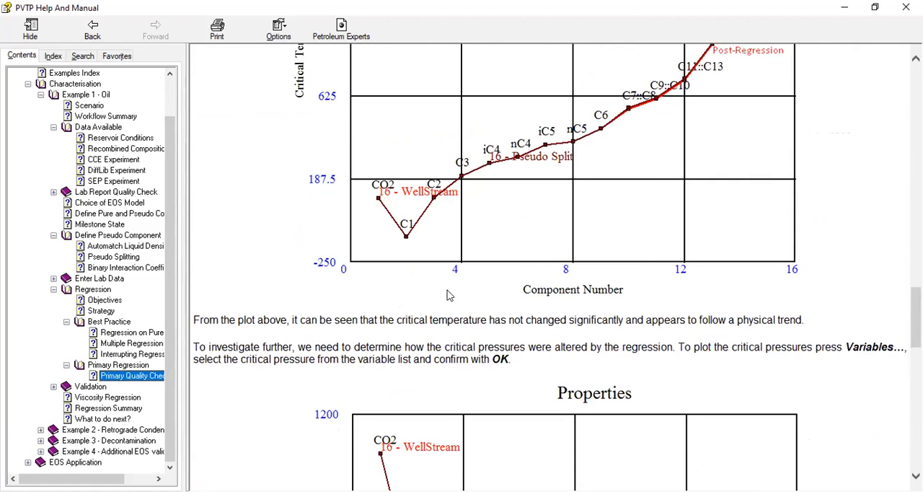
pyautogui.moveTo(906, 8)
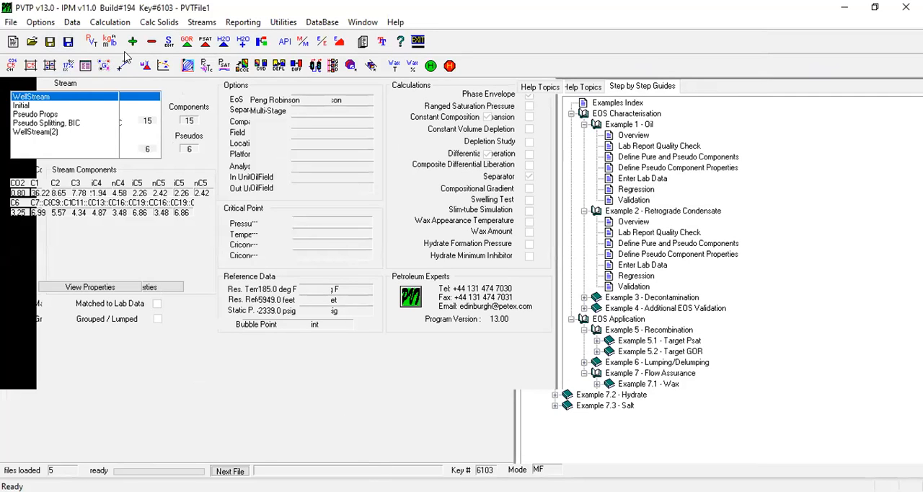
# - Add a new stream Matching_1st as a copy of the existing WellStream
pyautogui.click(132, 40)
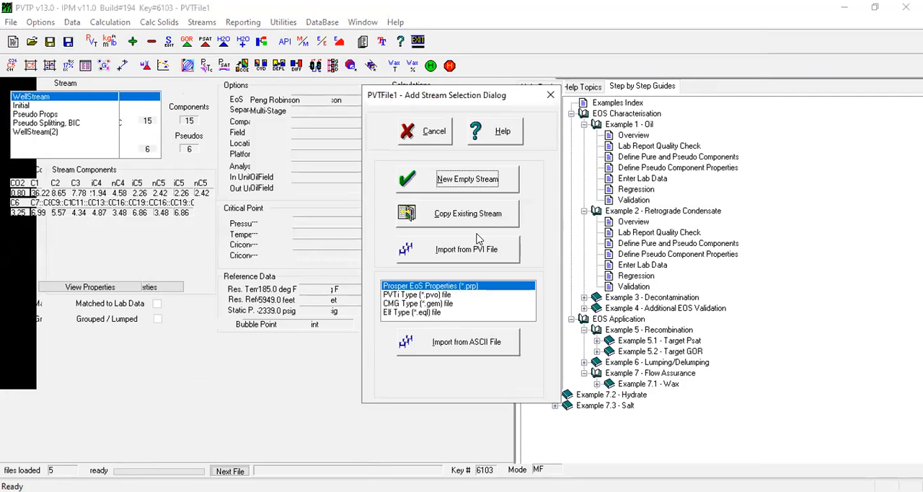
pyautogui.click(467, 214)
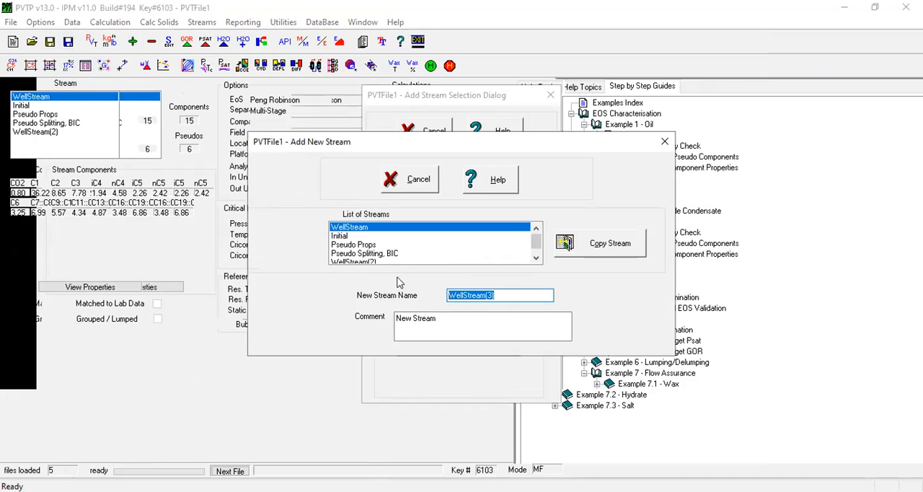
pyautogui.write('Matchi')
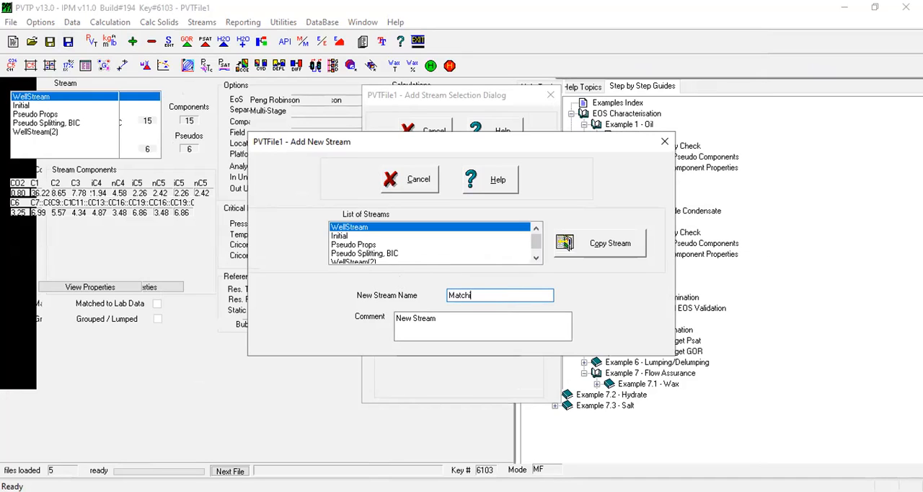
pyautogui.write('ng_1st')
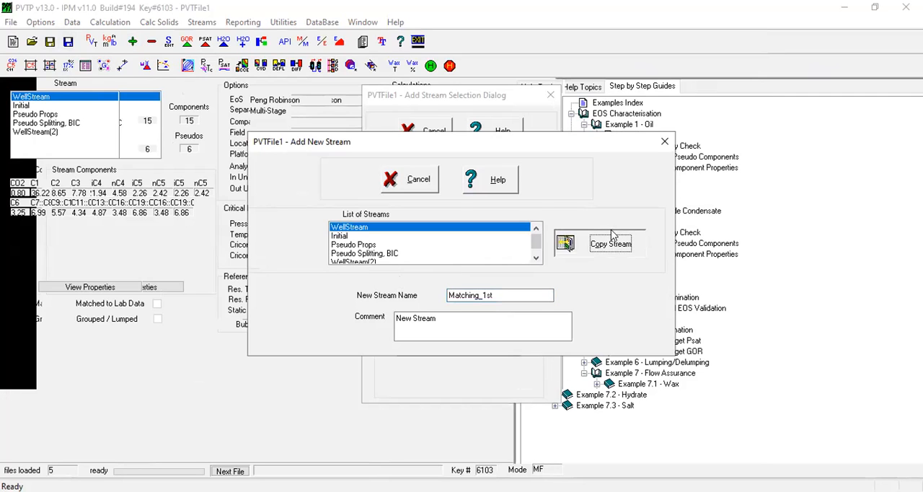
pyautogui.click(610, 242)
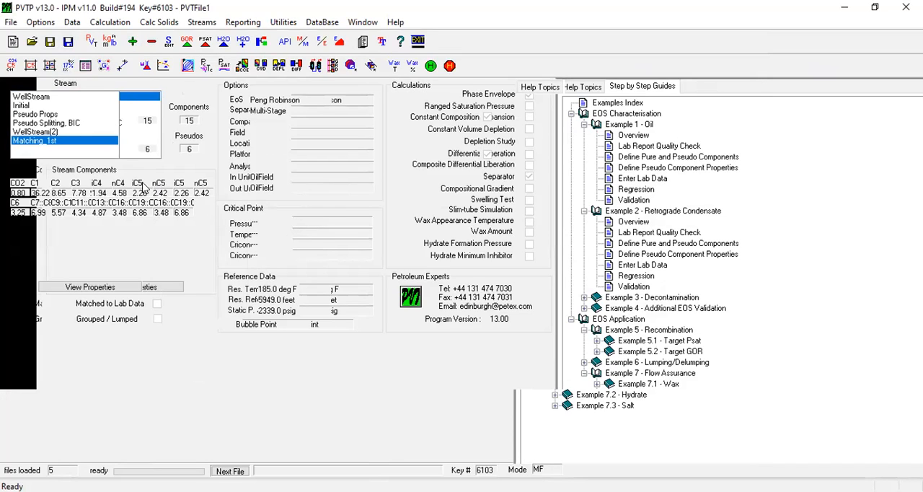
pyautogui.moveTo(83, 160)
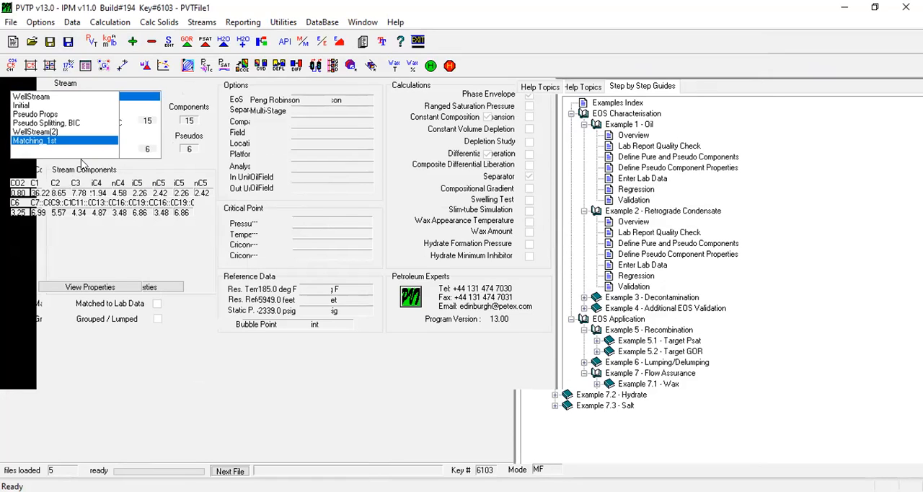